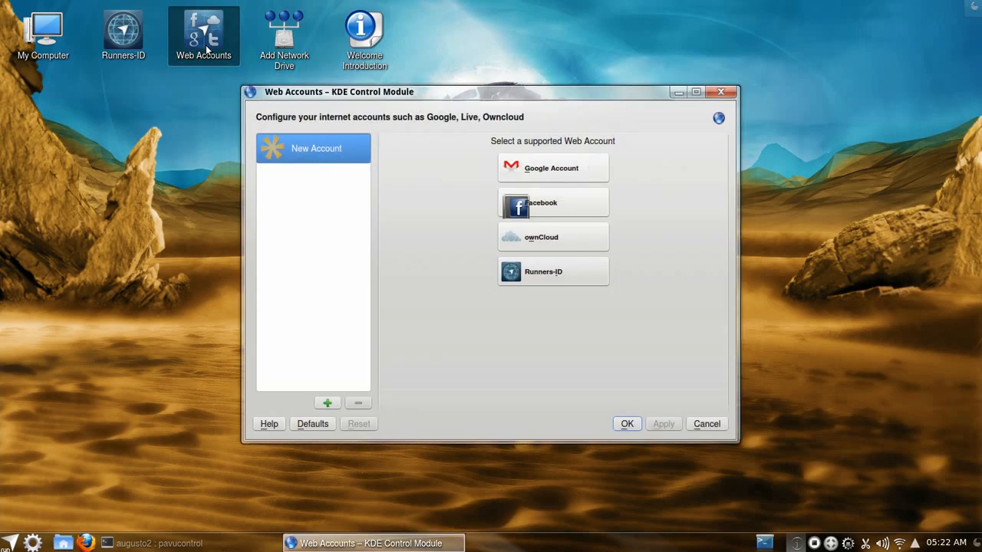
mouse_move(221, 97)
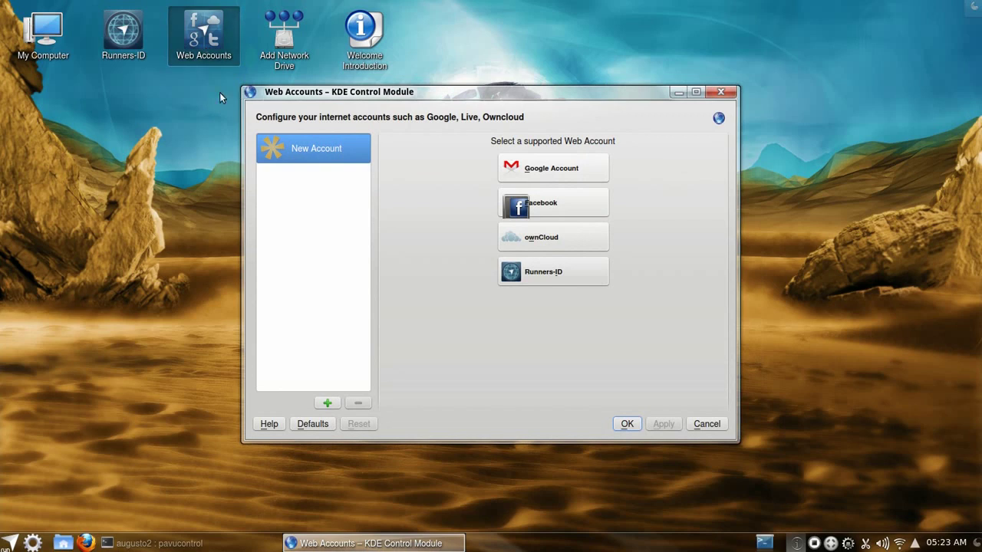
mouse_move(260, 113)
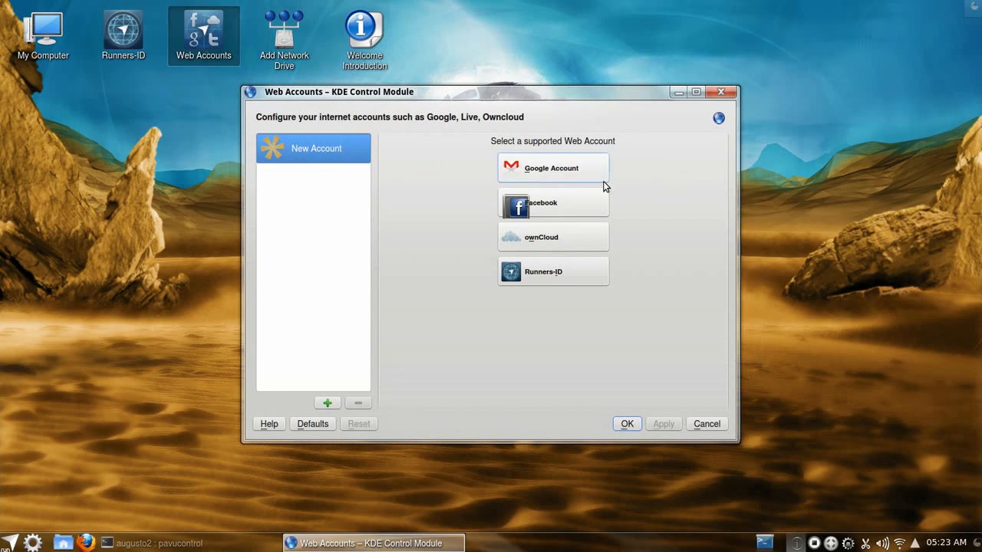
Start a Google account and finish KWallet basic setup with wallet use enabled and no password
left_click(553, 168)
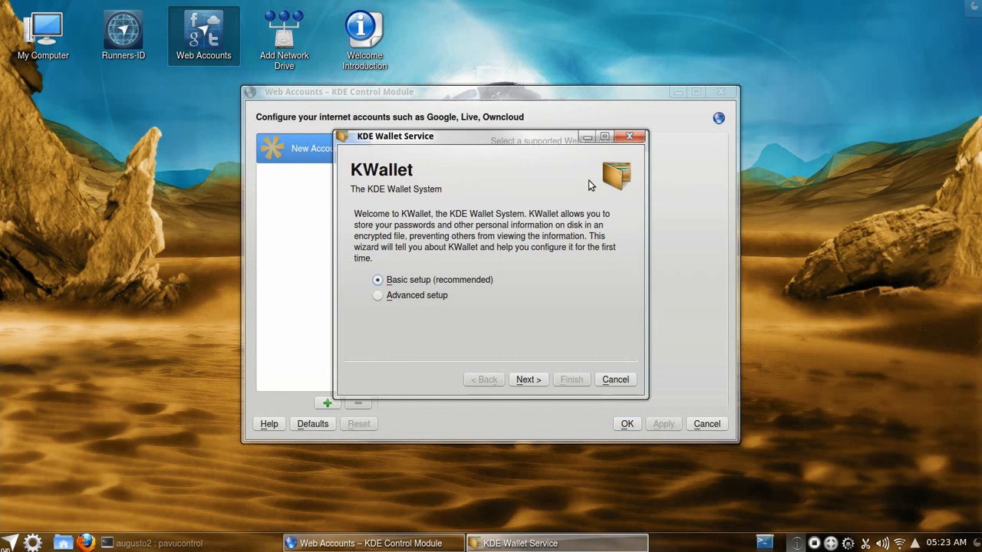
mouse_move(527, 379)
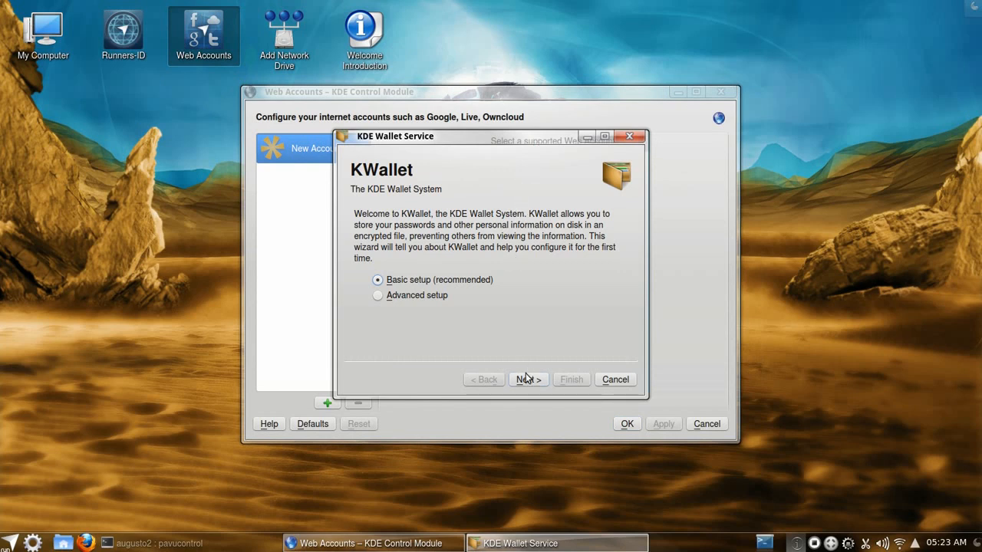
left_click(527, 379)
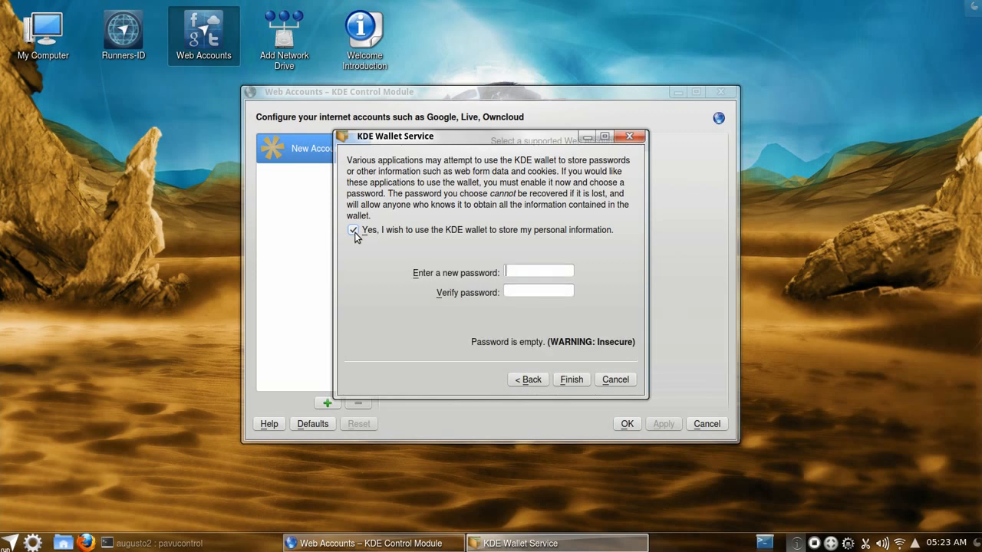
left_click(539, 270)
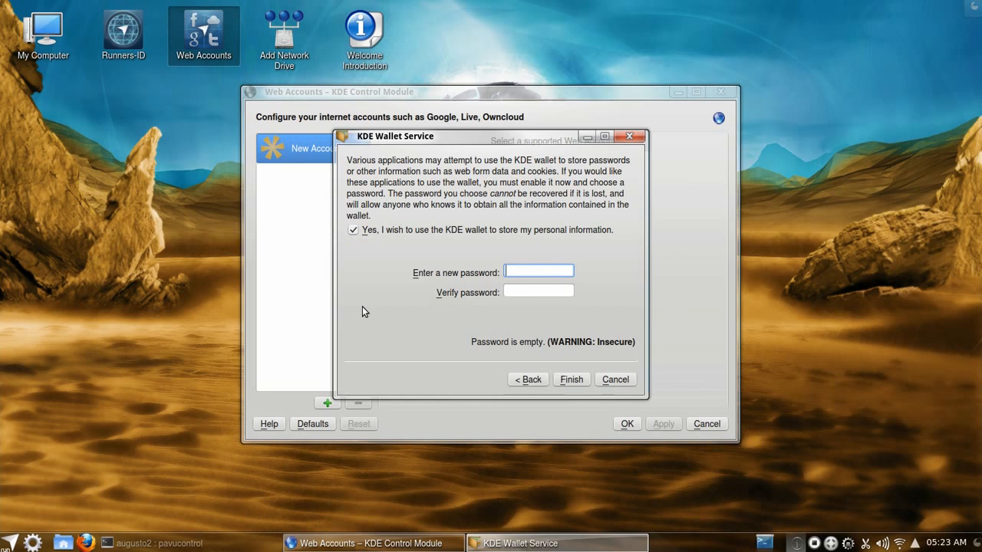
mouse_move(403, 332)
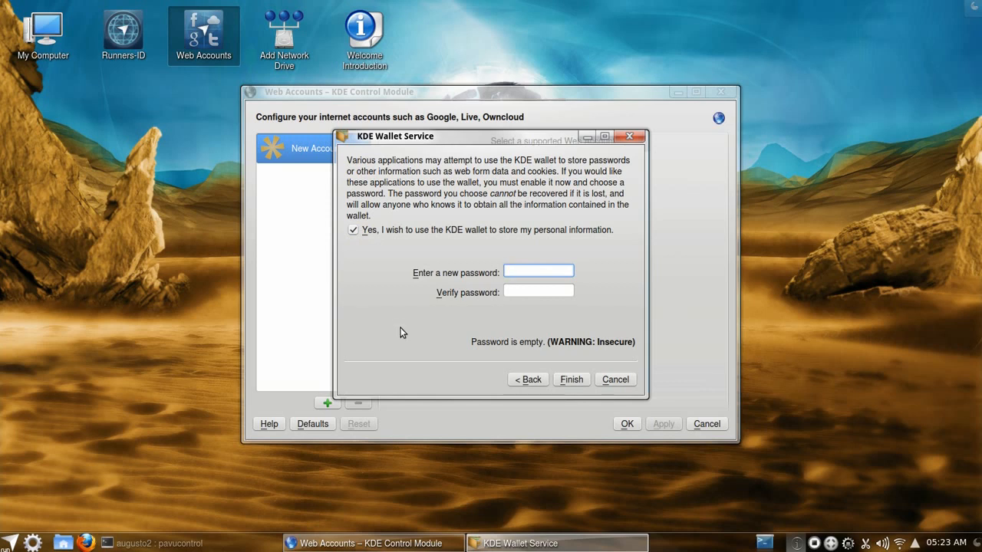
mouse_move(571, 379)
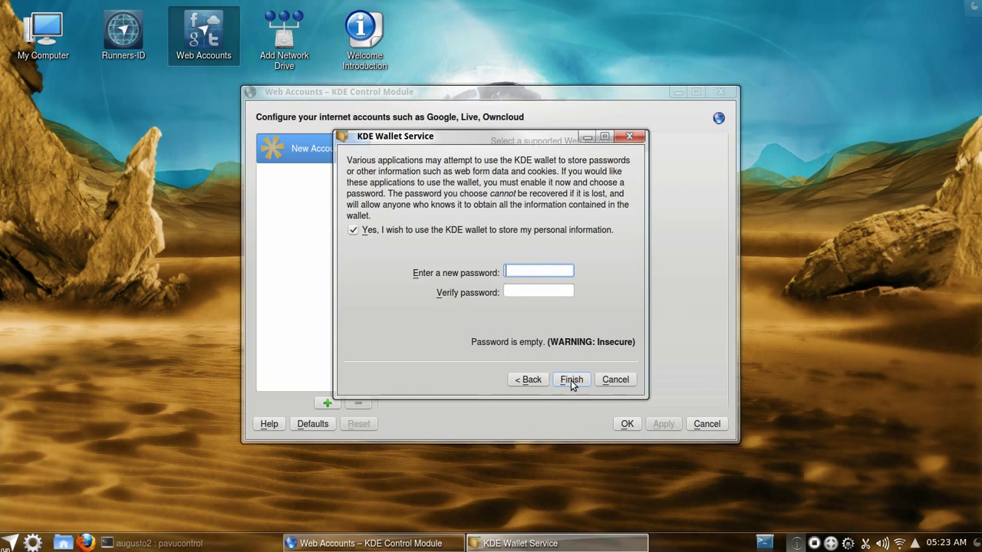
left_click(570, 379)
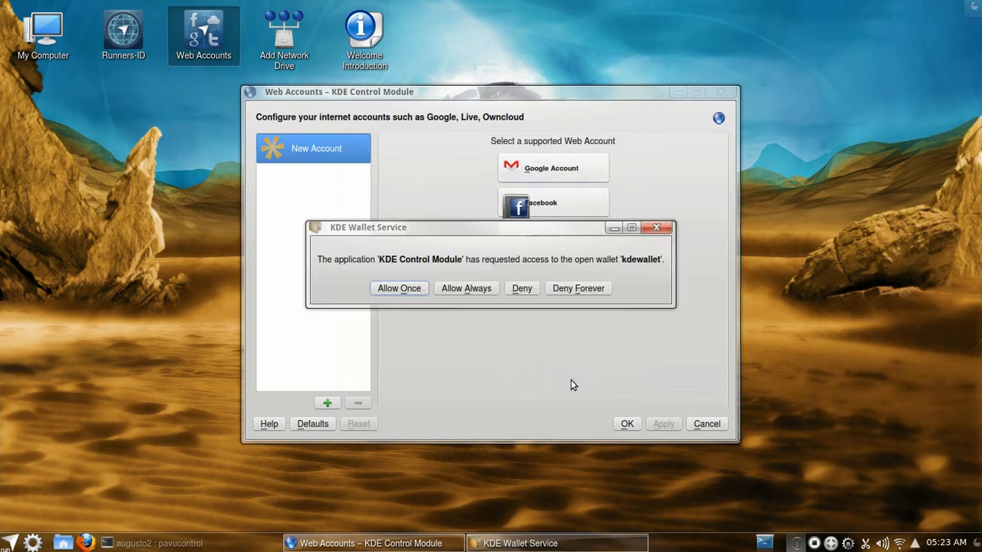
mouse_move(466, 287)
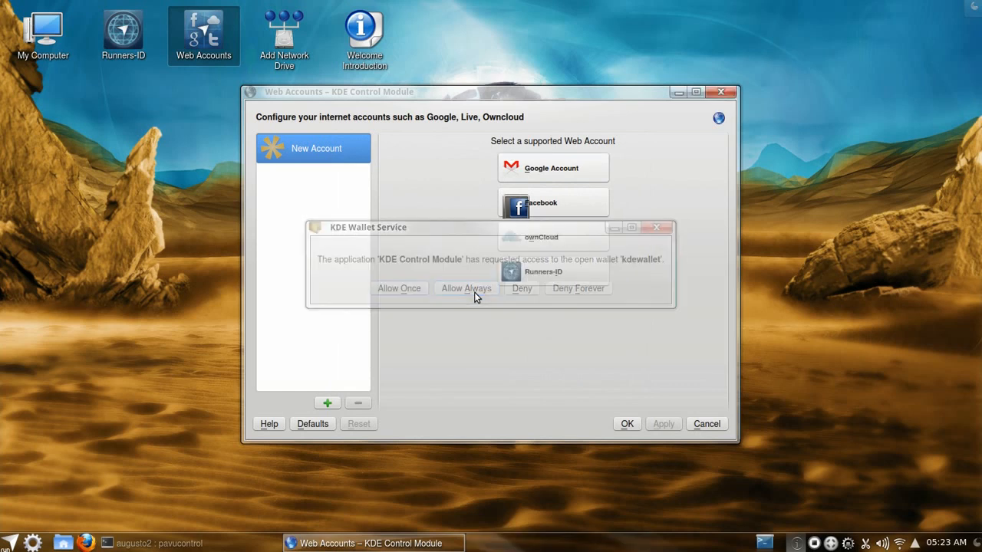
Always allow the Control Module wallet access, then enter and submit the Google email and password
left_click(466, 288)
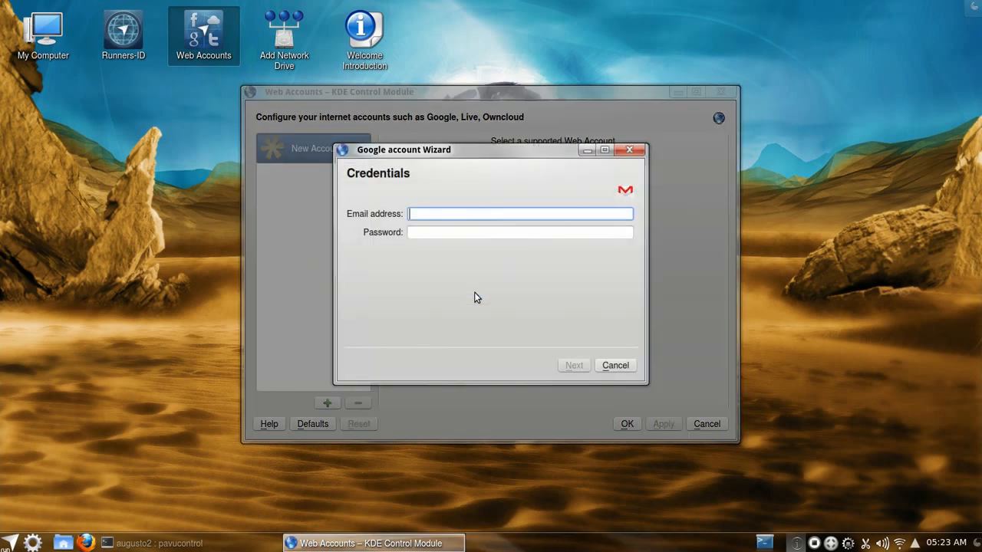
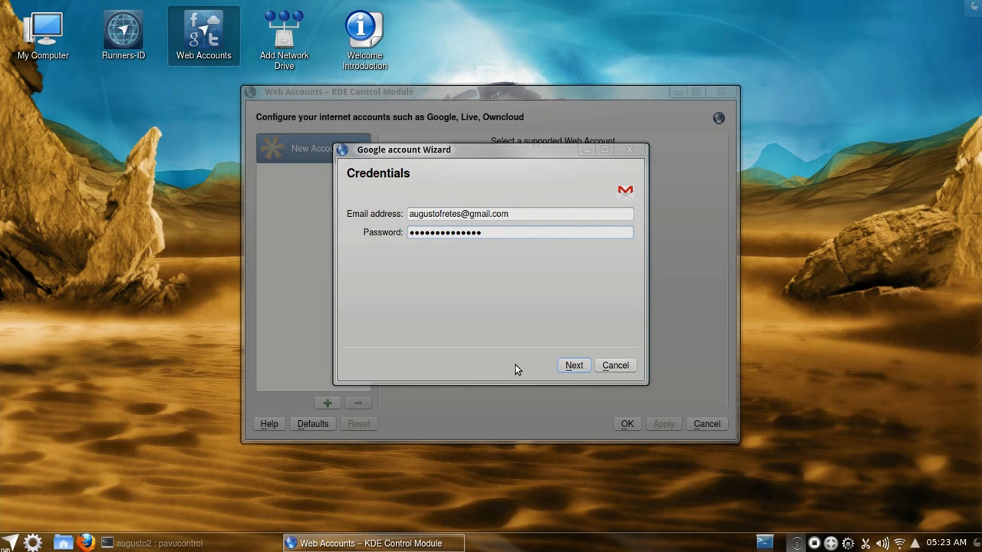
left_click(574, 366)
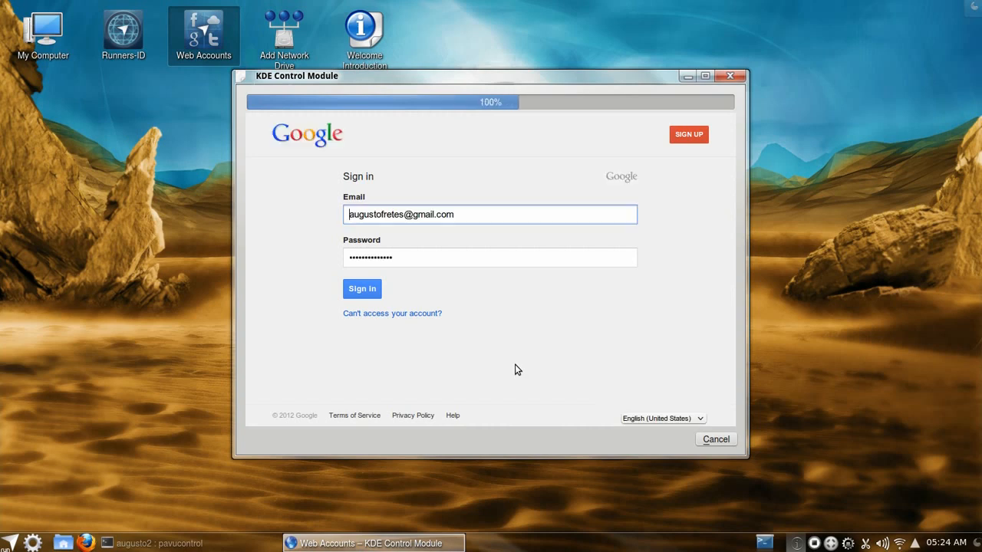
Sign in on the Google page and choose 'Permitir acceso' for Akonadi Google services
left_click(362, 289)
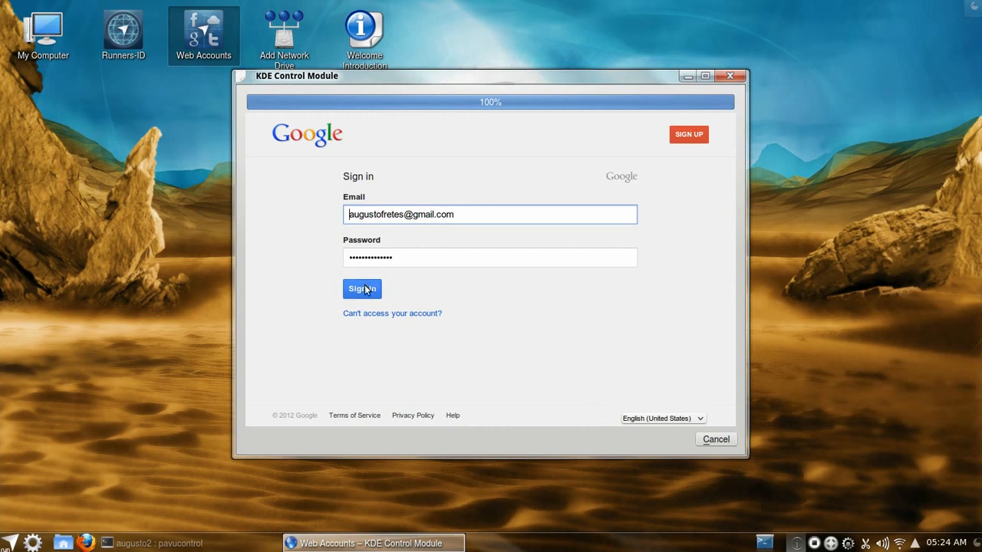
left_click(361, 288)
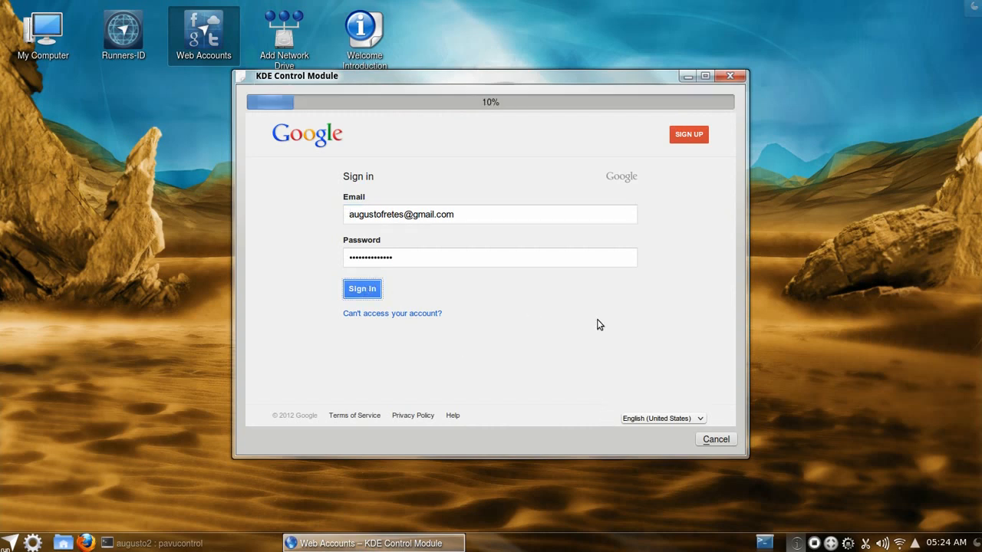
left_click(362, 289)
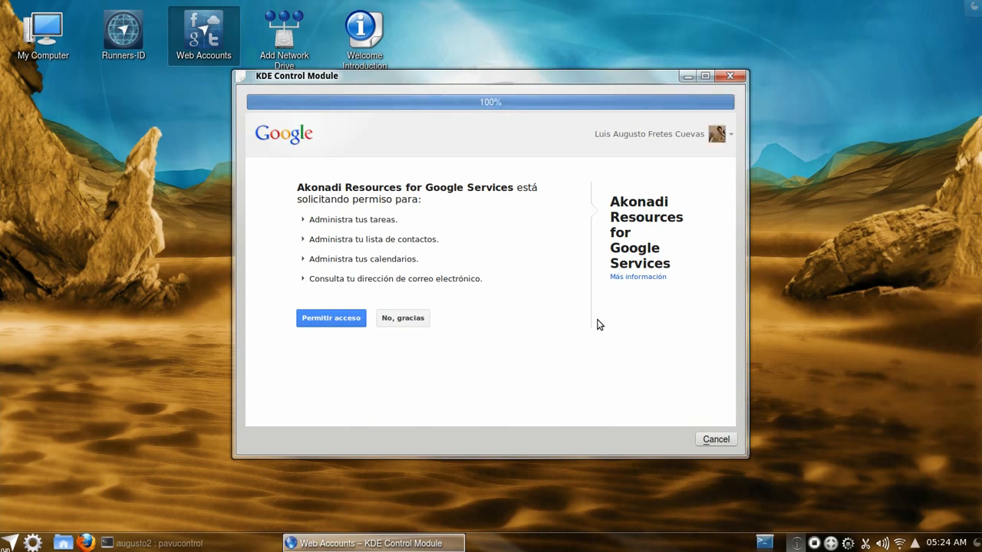
mouse_move(592, 322)
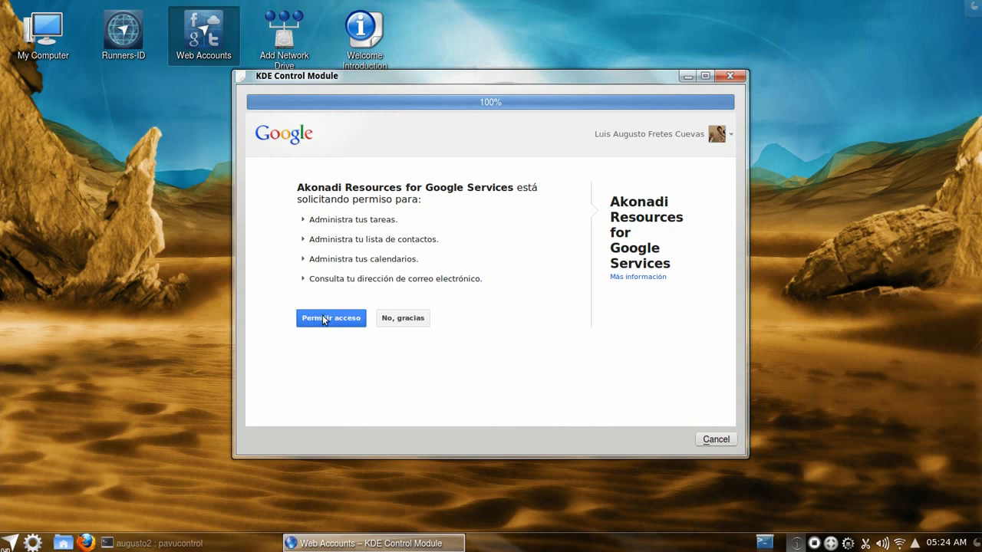
left_click(330, 318)
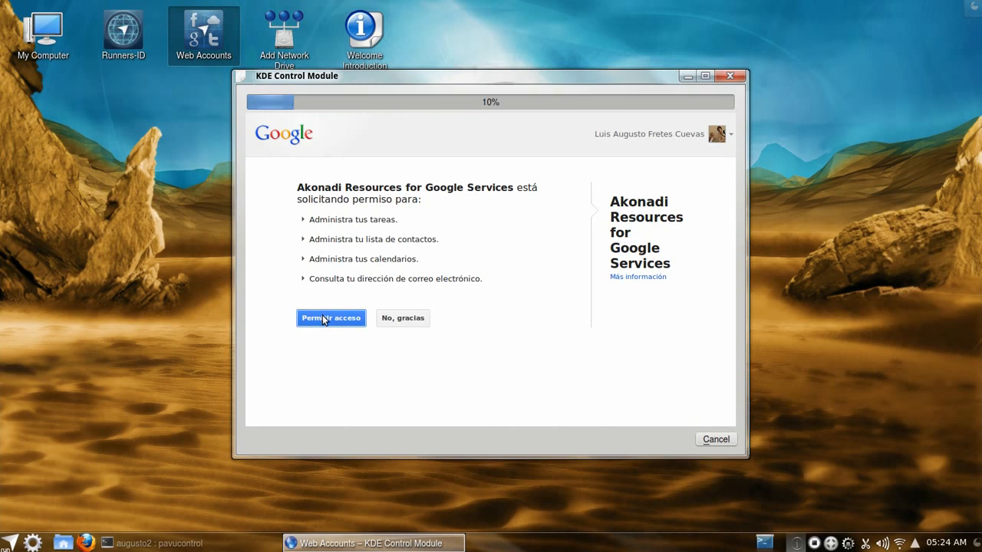
left_click(330, 318)
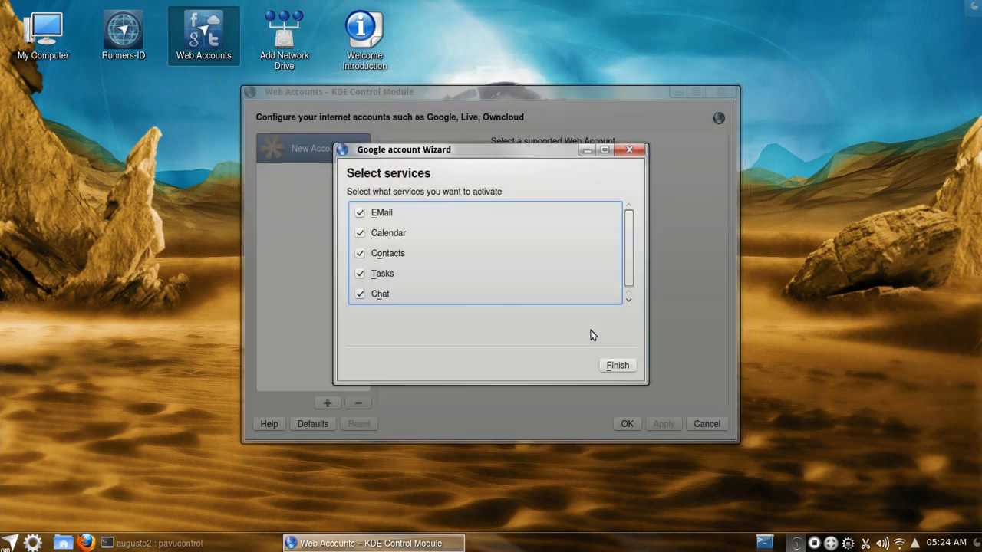
mouse_move(438, 247)
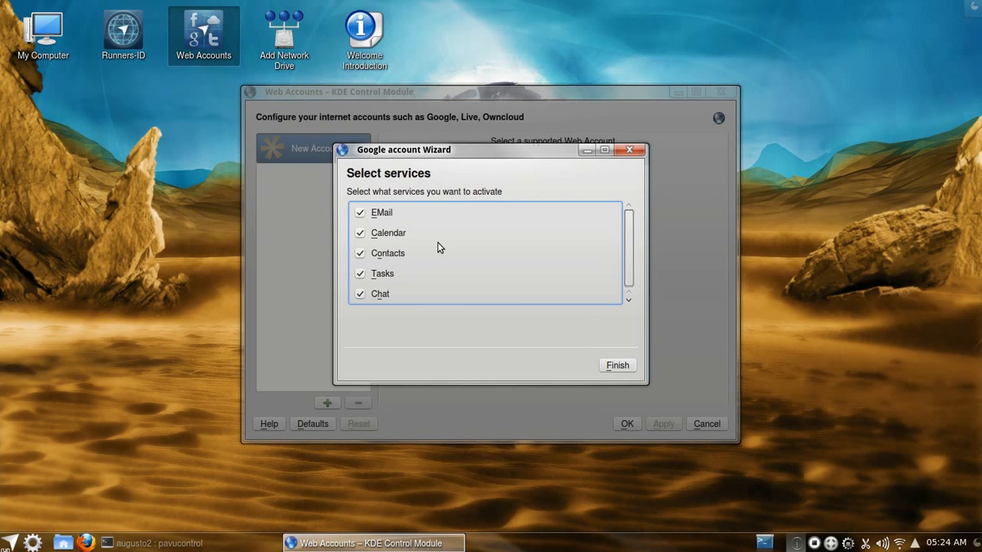
mouse_move(537, 277)
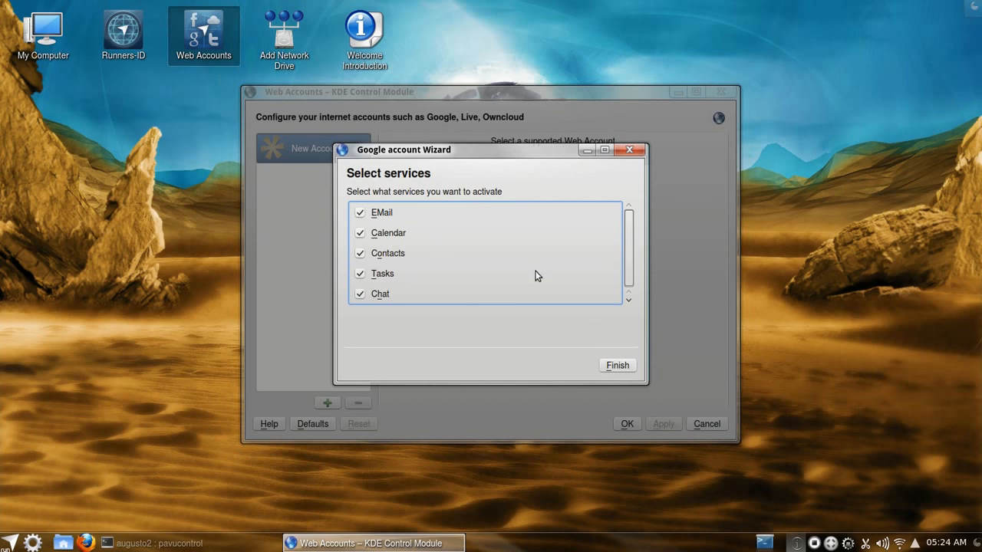
mouse_move(618, 365)
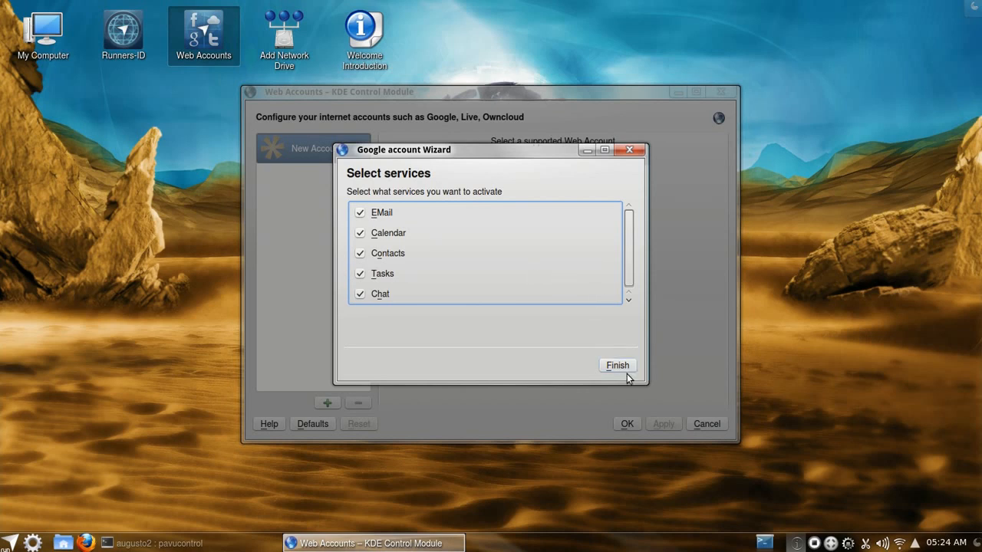
Finish the Google account wizard with email, calendar, contacts, tasks and chat all checked
left_click(617, 365)
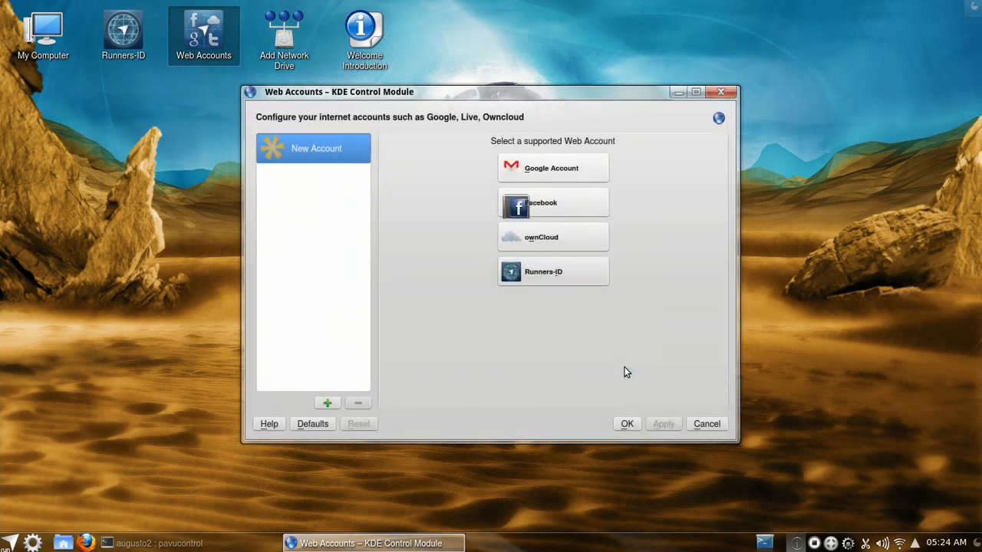
Always allow Google Contacts and Telepathy wallet access, then move the Web Accounts window left
left_click(550, 167)
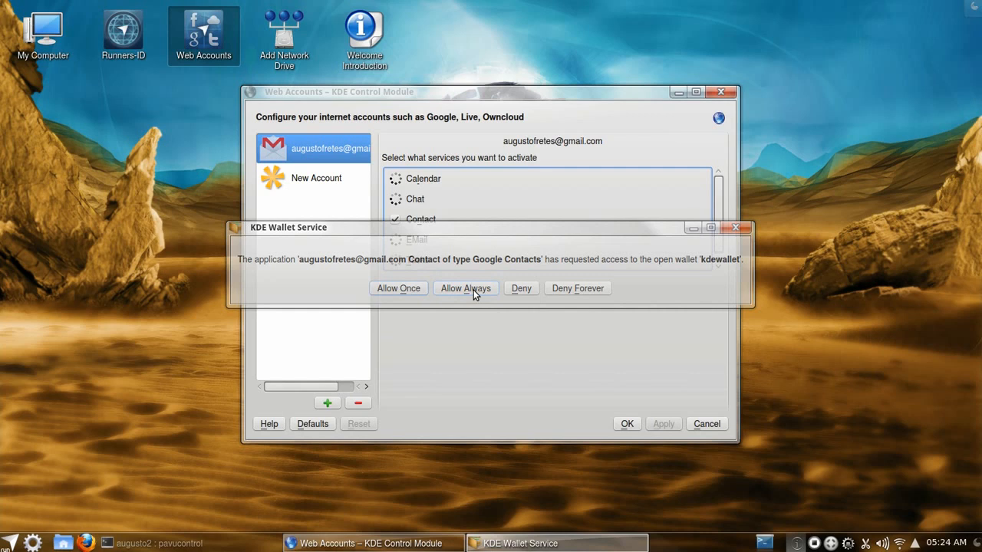
left_click(465, 288)
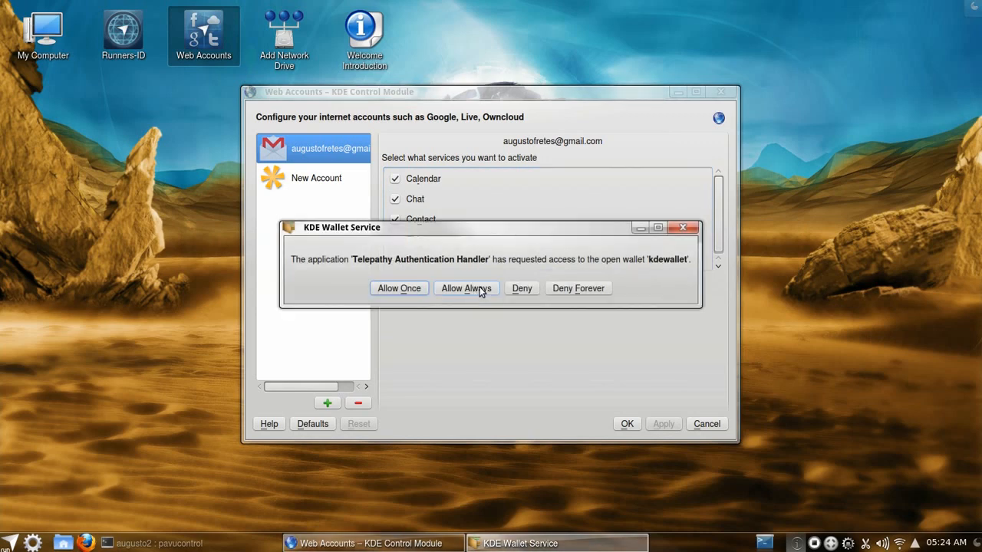
left_click(465, 288)
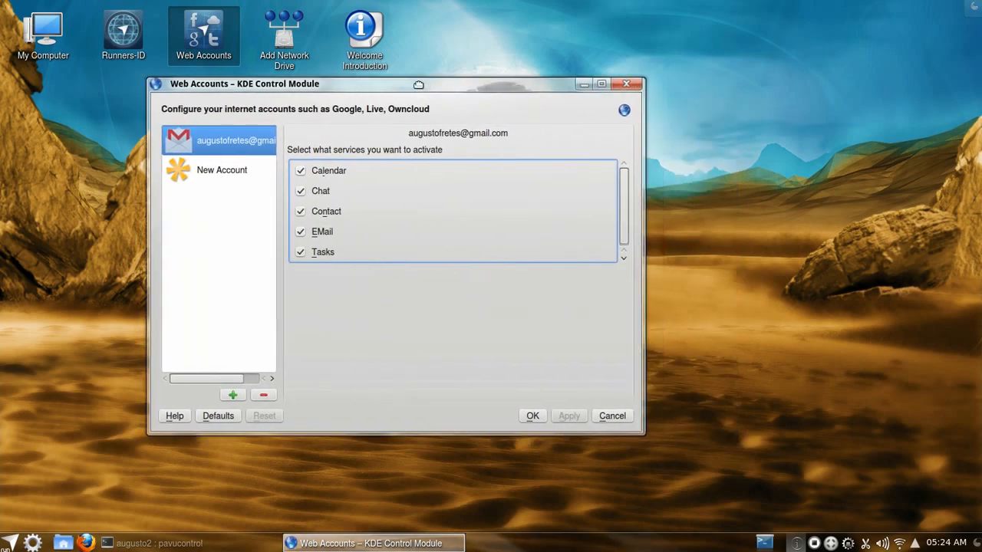
left_click_drag(418, 84, 349, 86)
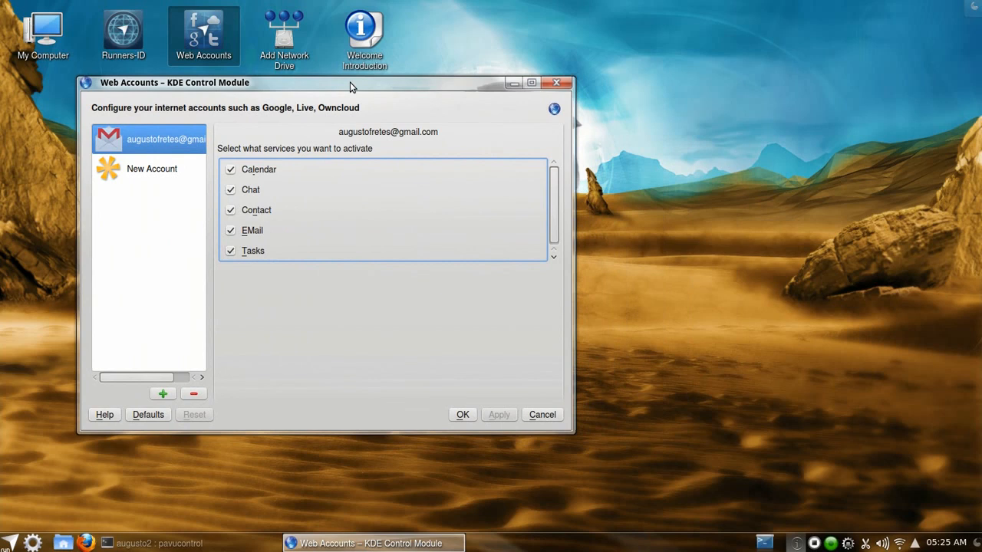
mouse_move(66, 397)
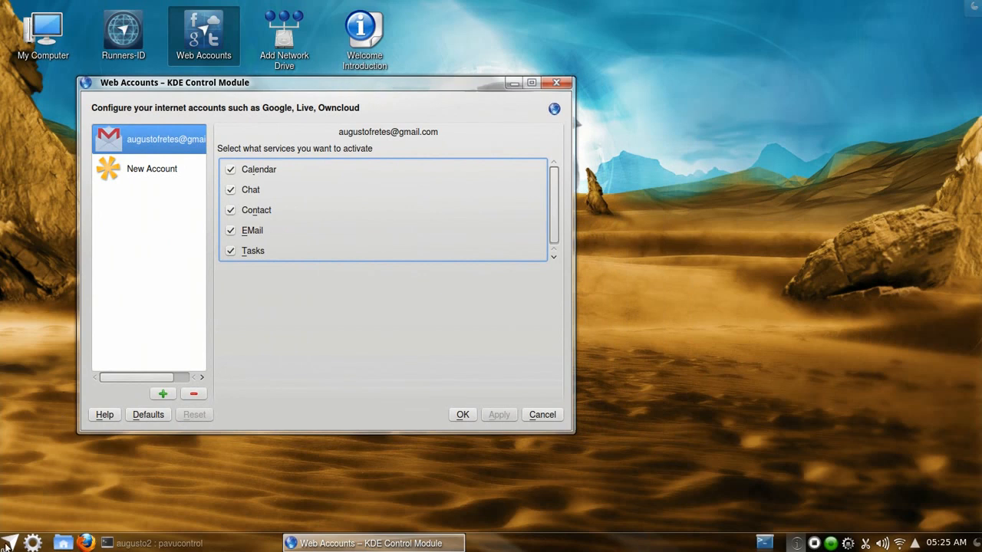
left_click(10, 542)
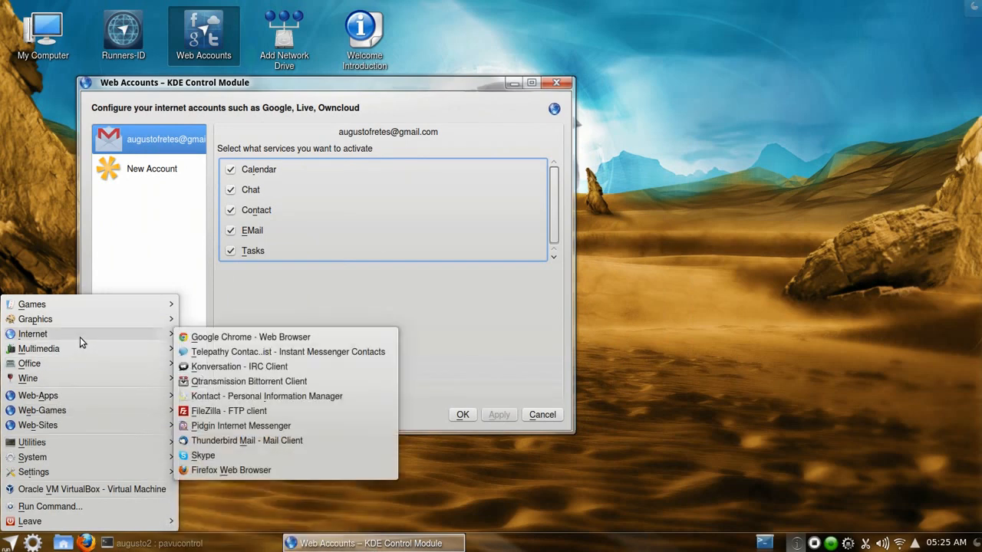
left_click(583, 300)
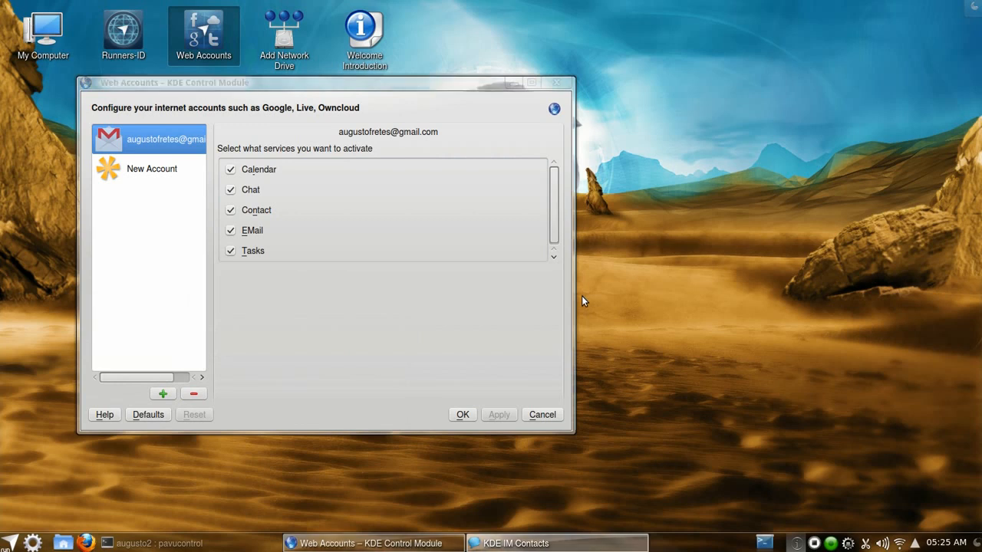
left_click(515, 544)
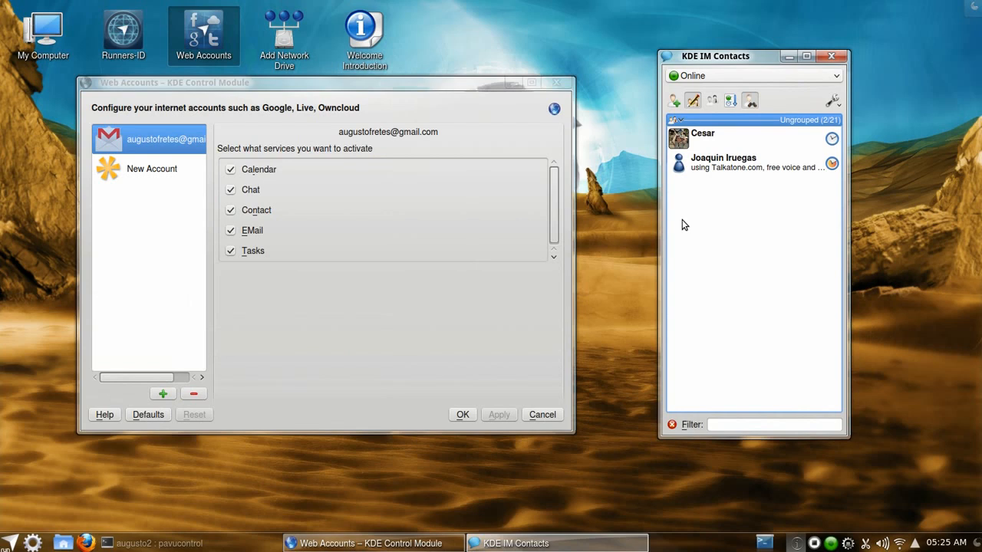
mouse_move(387, 279)
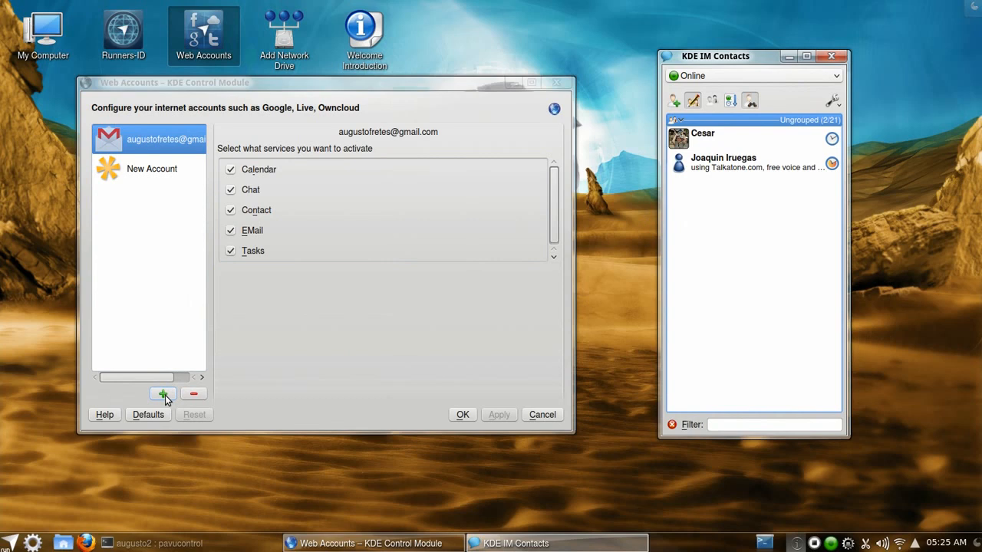
Add a Facebook web account, entering the Gmail address and password, and continue to login
left_click(163, 393)
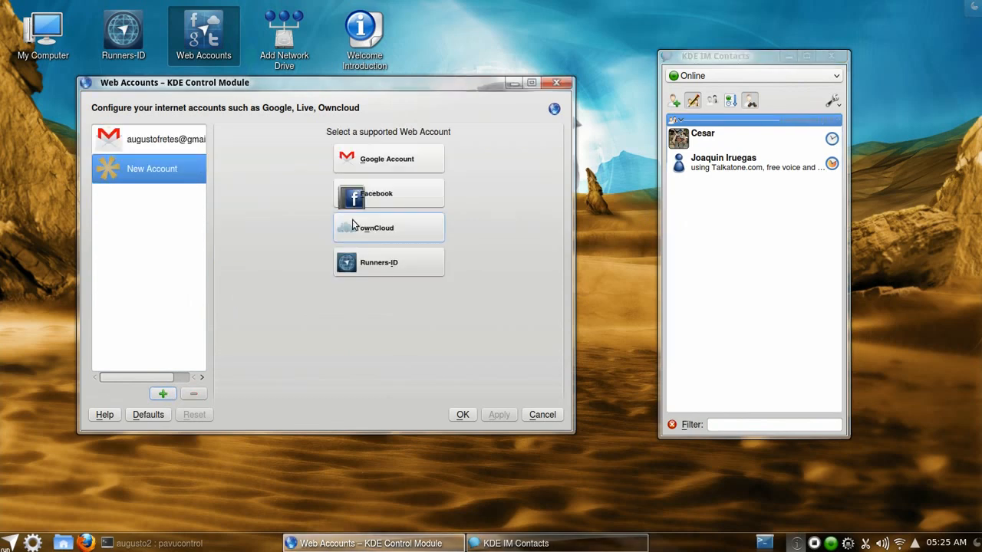
mouse_move(376, 208)
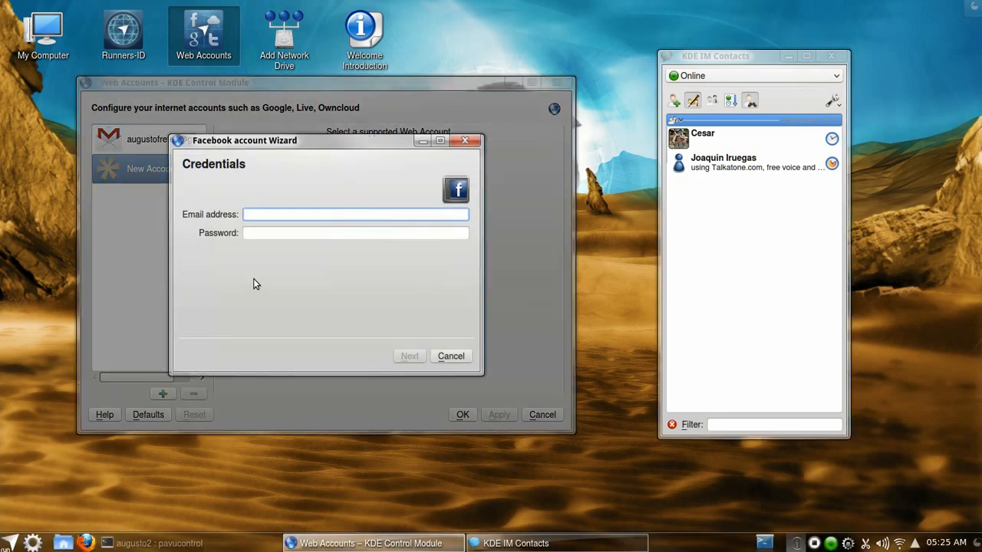
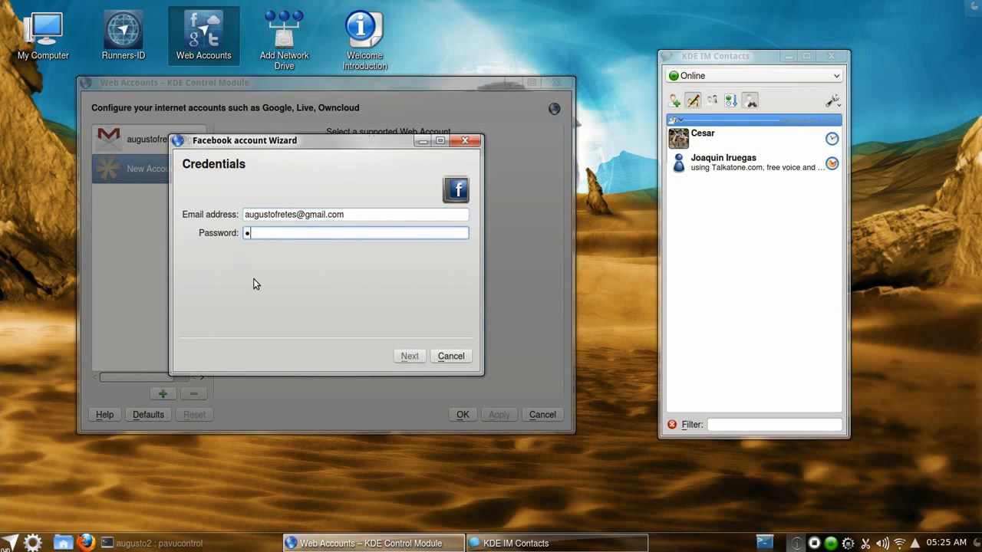
type("password")
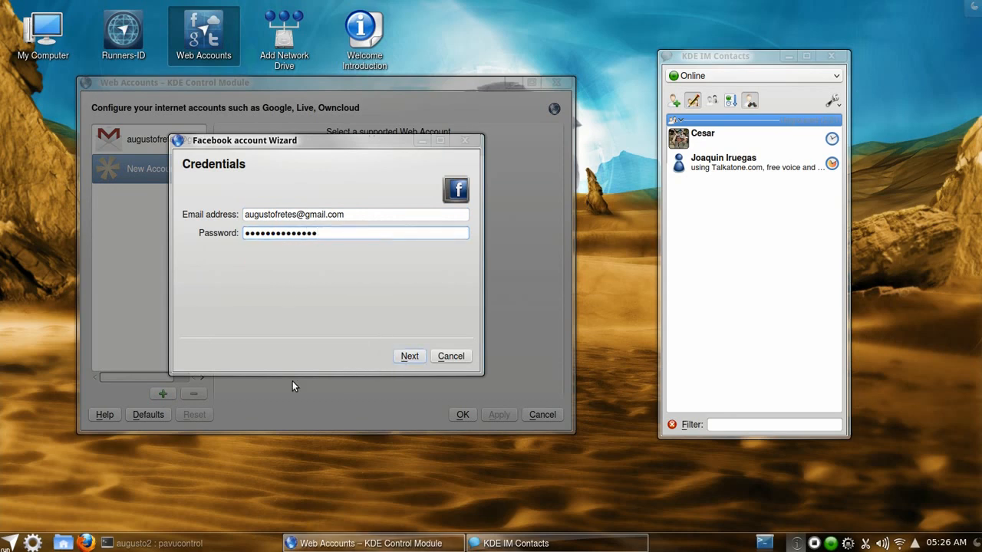
left_click(409, 356)
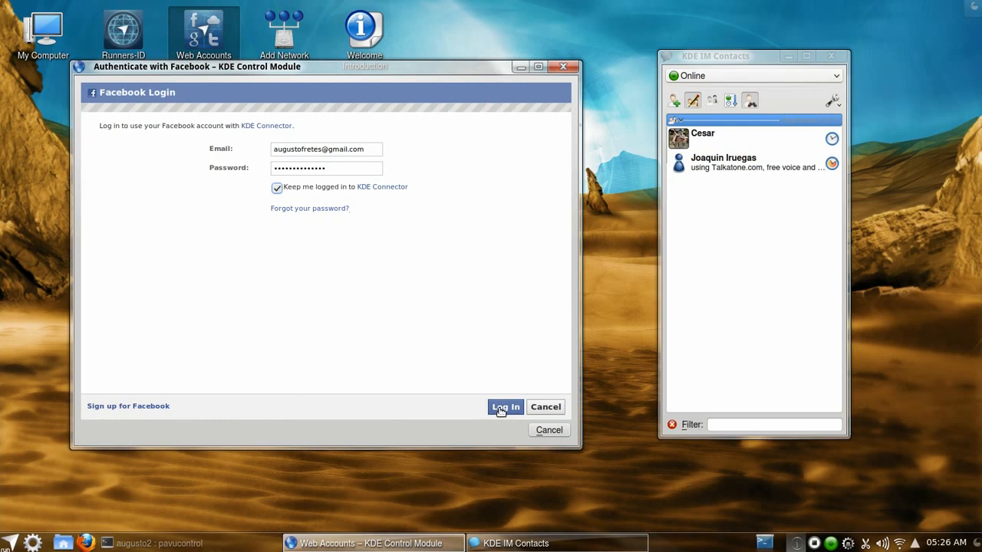
Log in to Facebook and finish the wizard keeping Chat, Contacts and Events checked
left_click(505, 407)
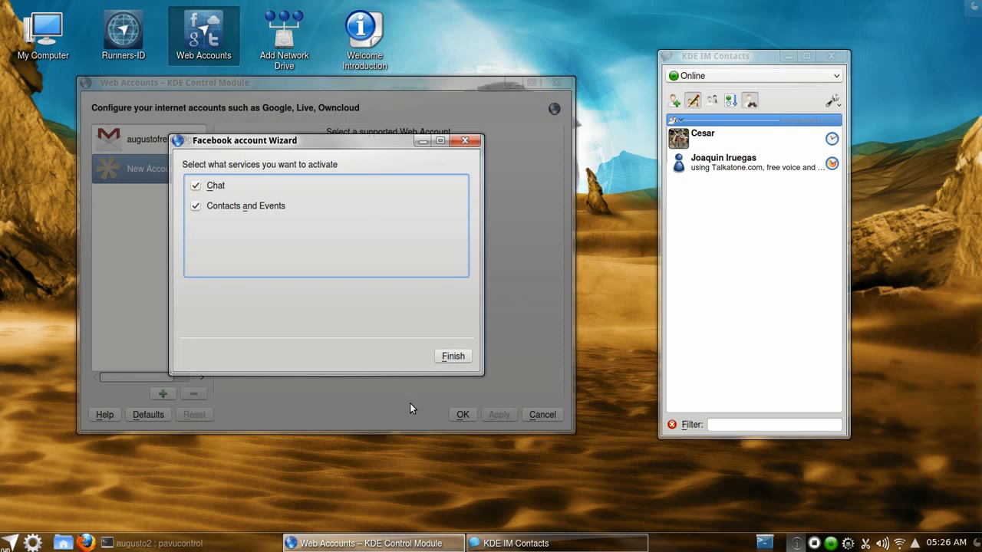
mouse_move(485, 374)
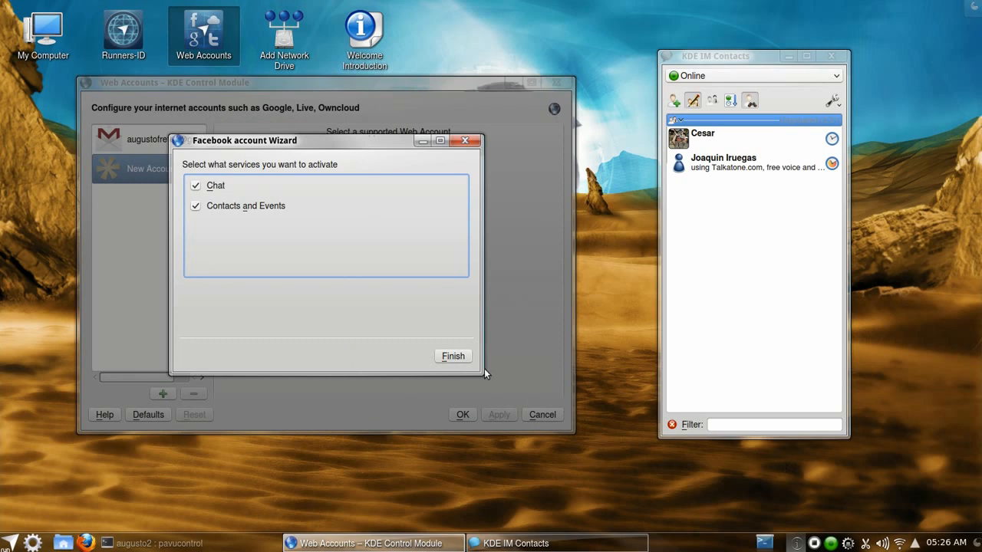
left_click(453, 356)
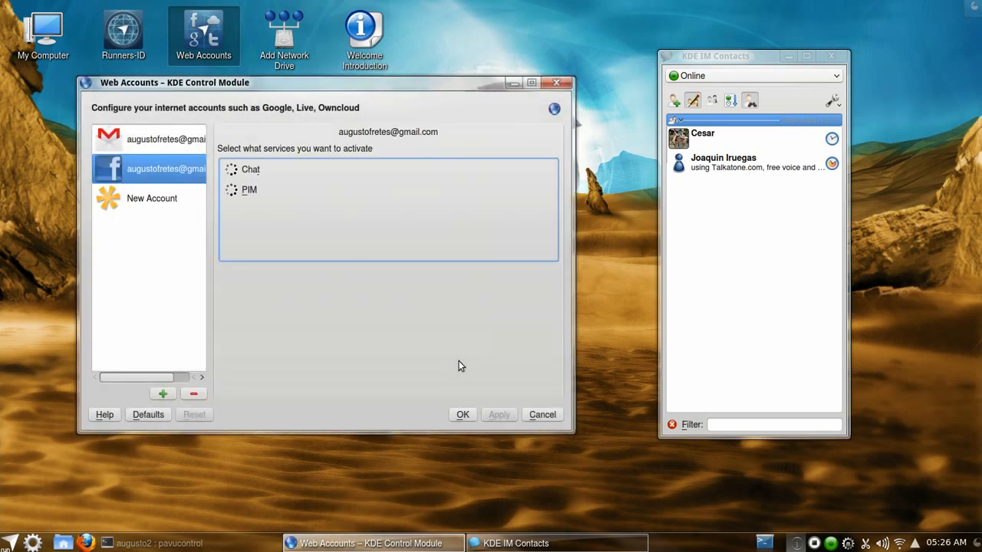
Enable Chat and PIM for the Facebook account so Facebook Friends (1/94) appears
left_click(231, 169)
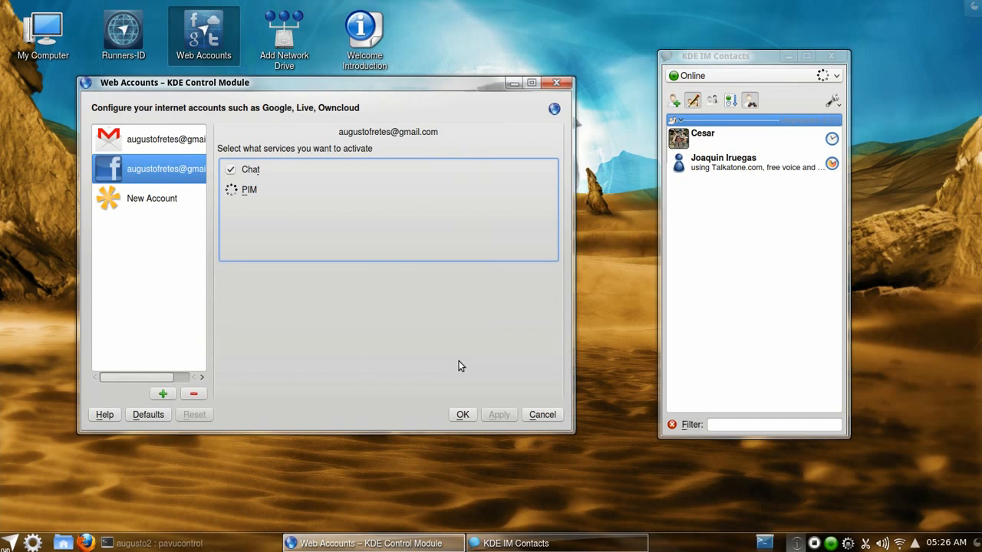
left_click(230, 189)
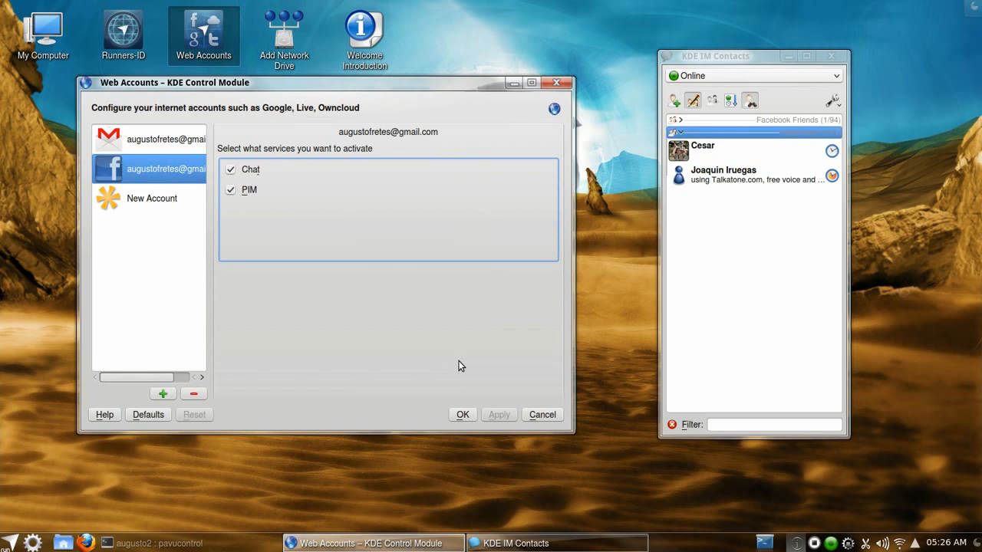
mouse_move(654, 131)
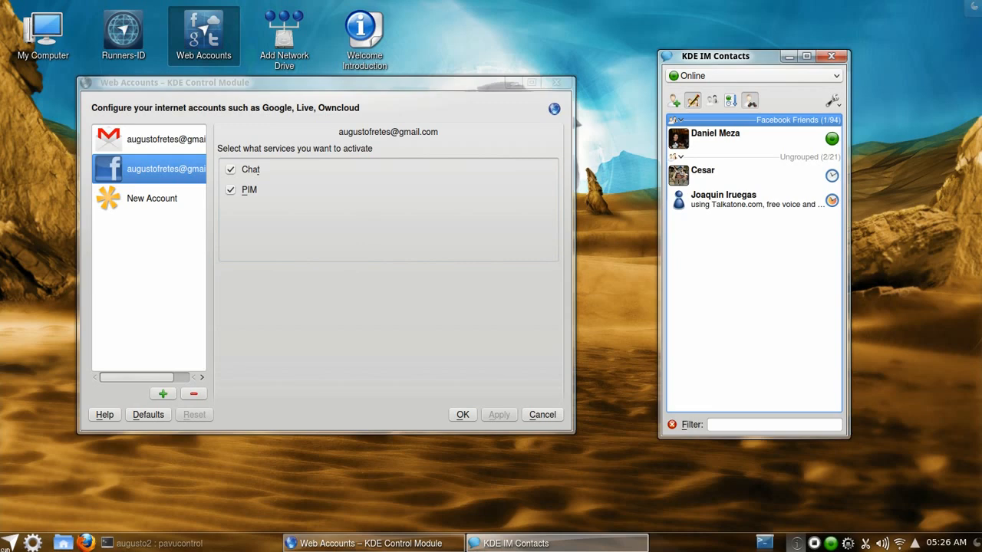
Launch Kontact and bring up its Contacts view with Gmail, Friends and Personal Contacts
left_click(10, 543)
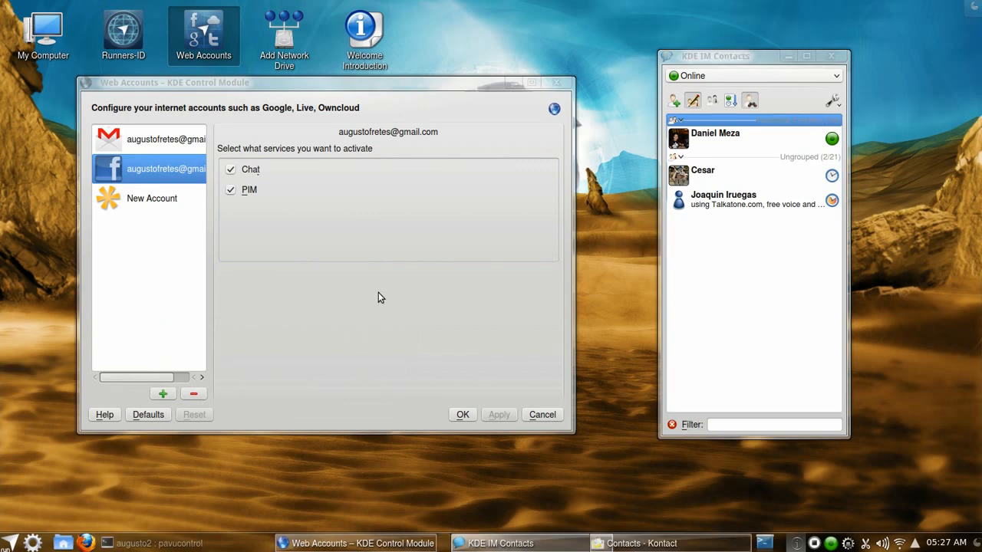
left_click(640, 543)
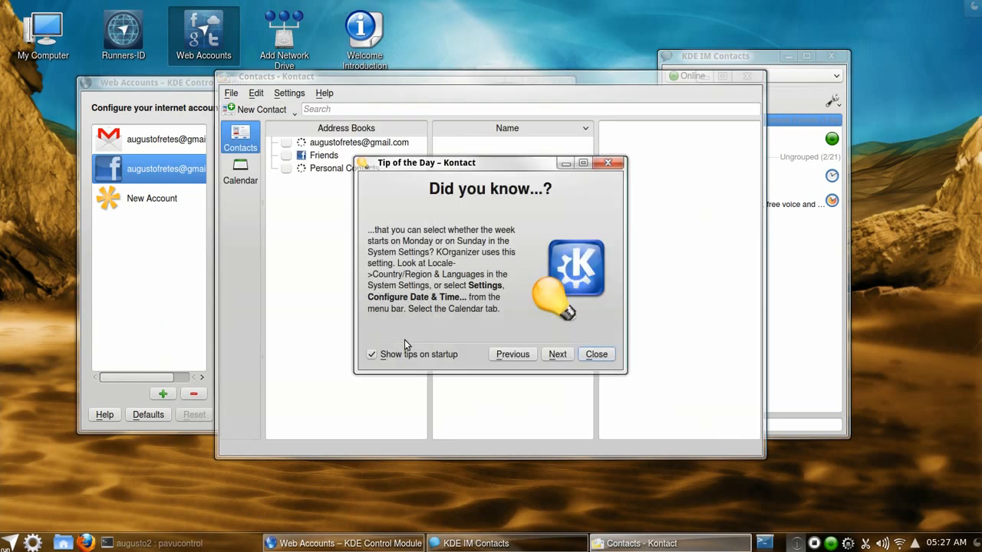
left_click(372, 353)
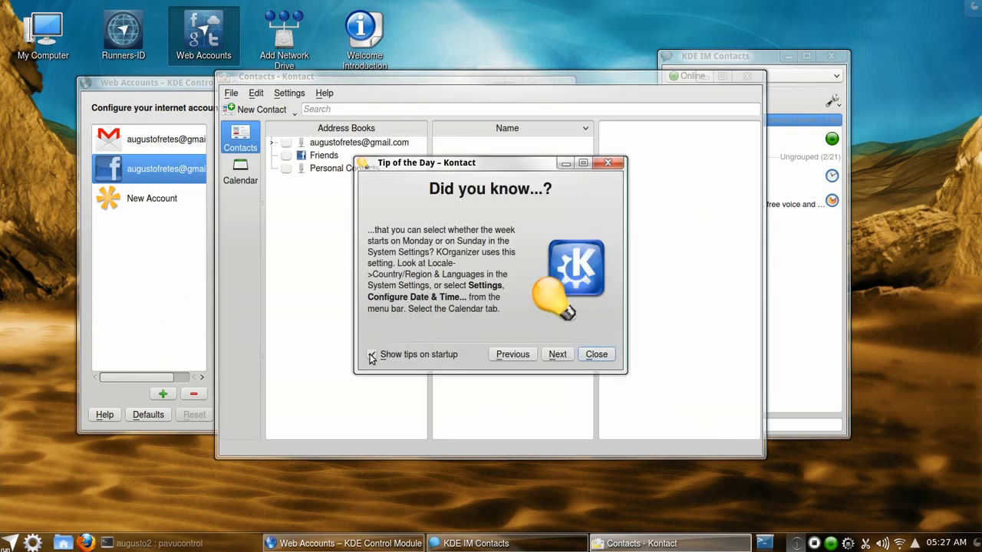
left_click(596, 354)
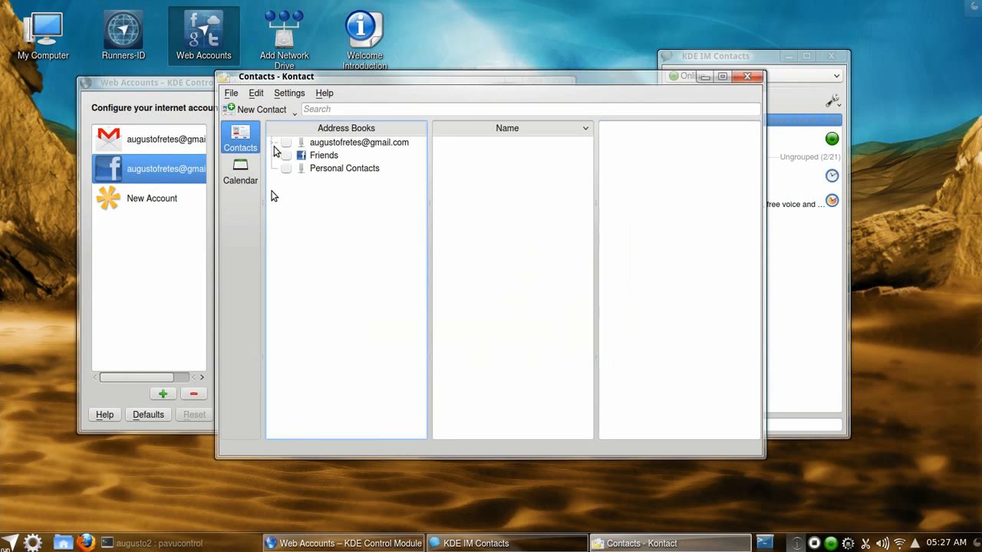
left_click(274, 142)
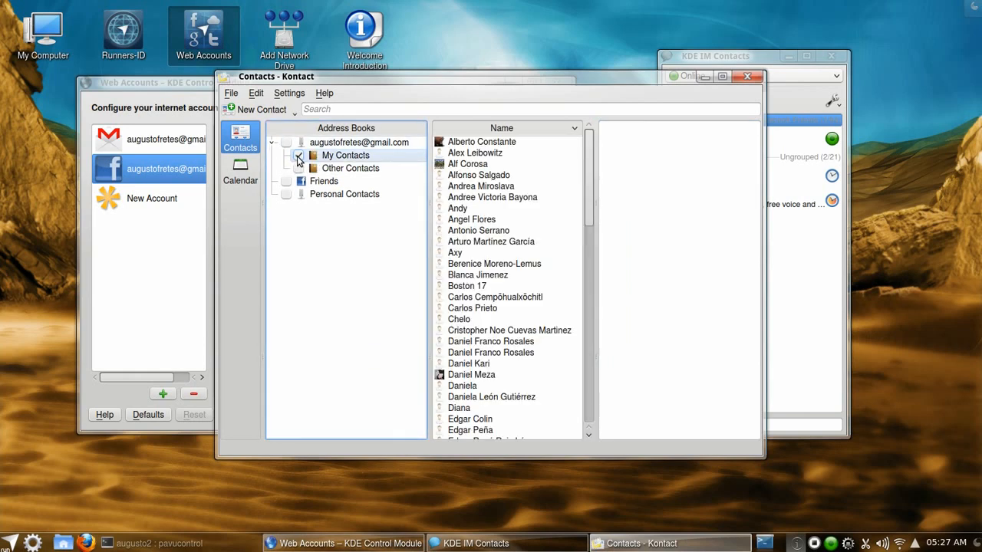
left_click(299, 156)
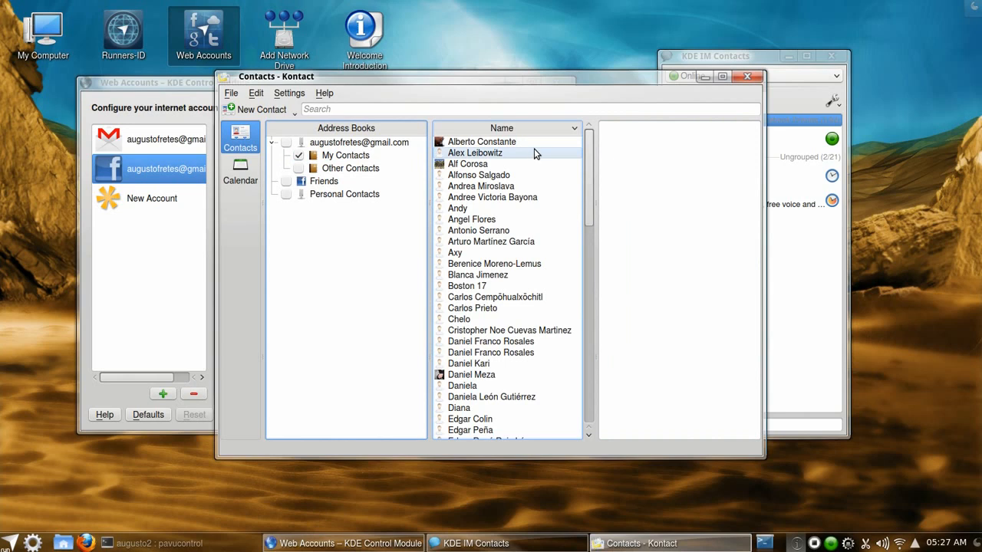
left_click(471, 374)
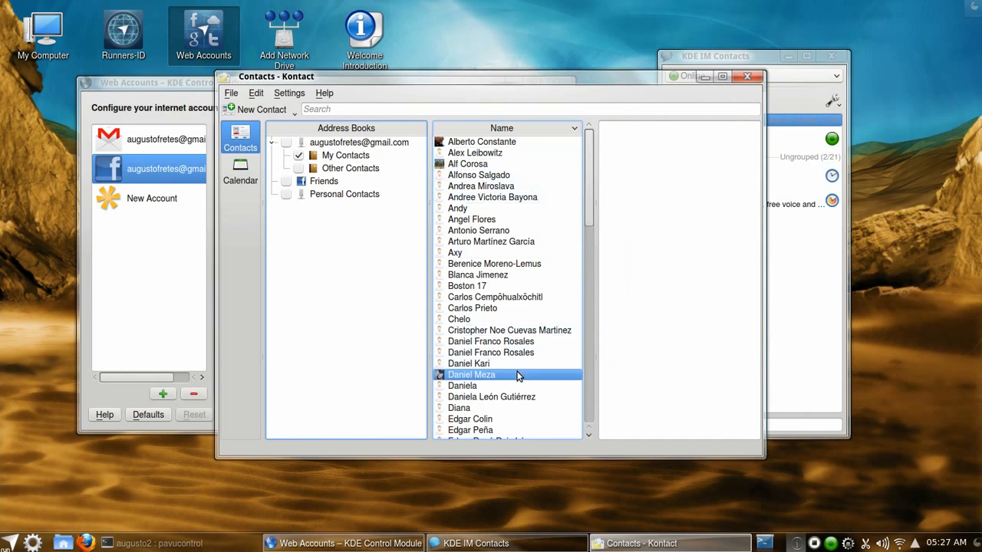
left_click(472, 375)
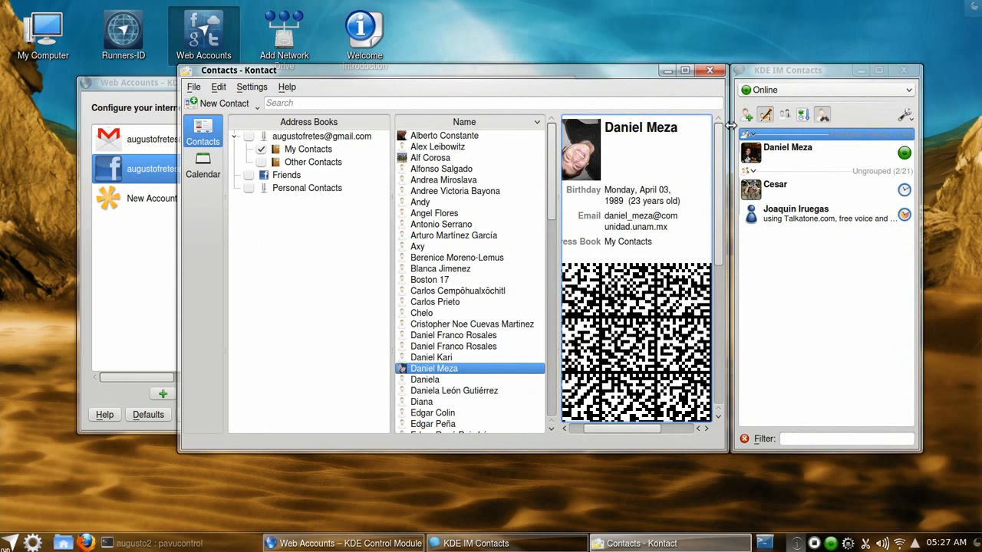
mouse_move(472, 346)
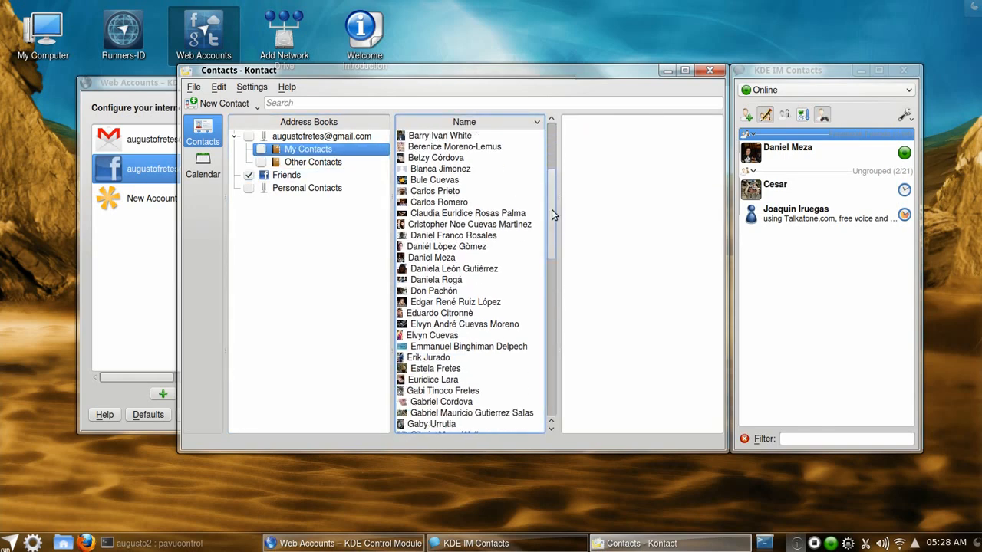
Scroll through the Facebook Friends list, then reopen My Contacts and a contact's details
scroll("down", 3)
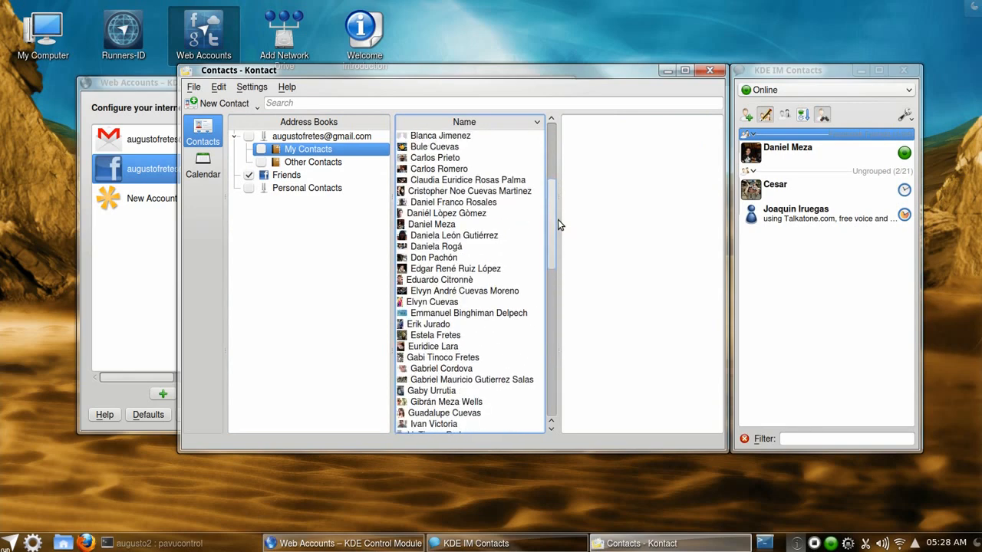
scroll("up", 3)
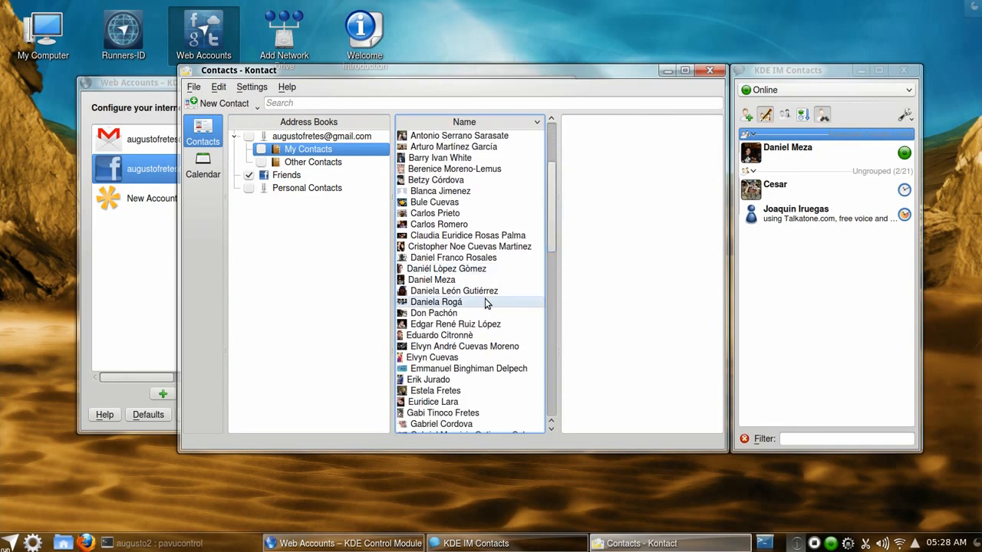
left_click(432, 279)
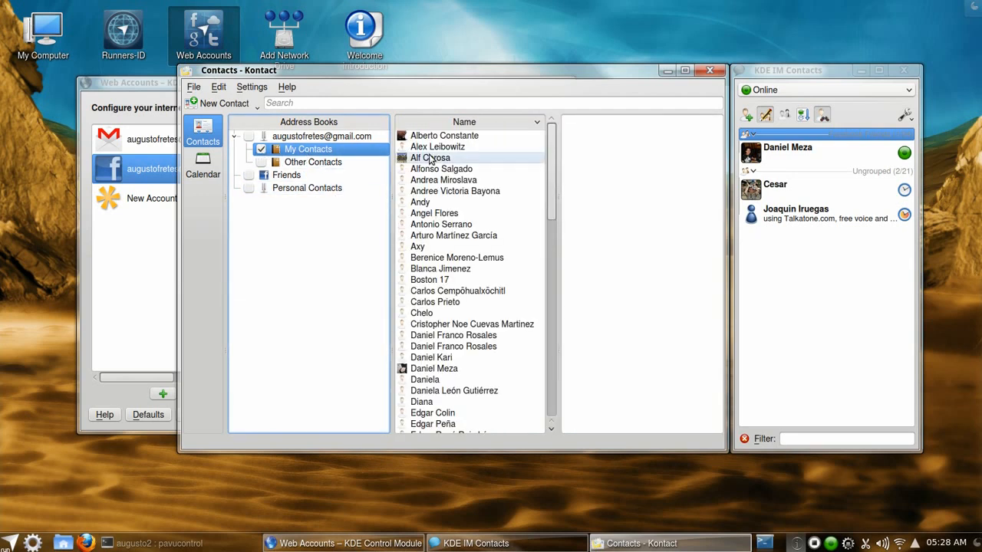
mouse_move(473, 390)
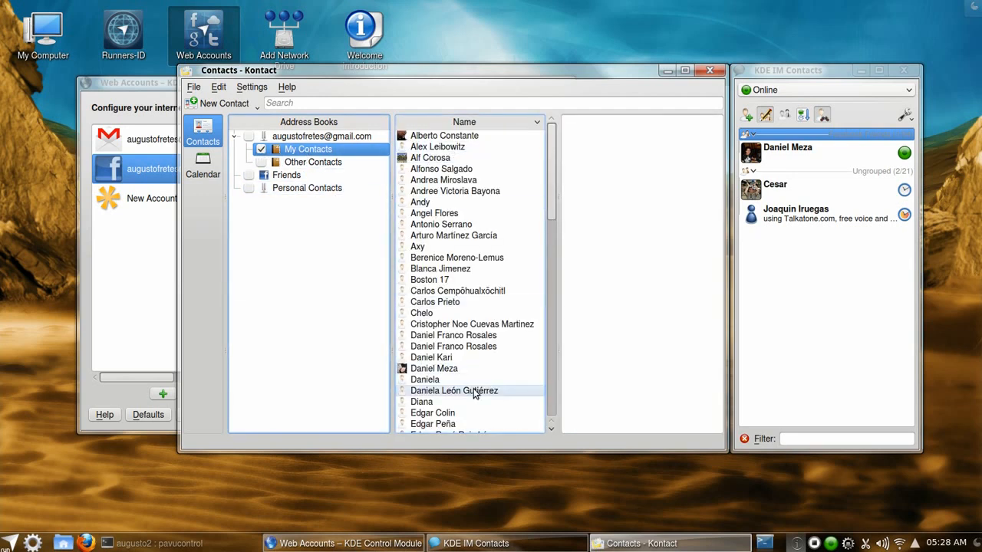
left_click(433, 369)
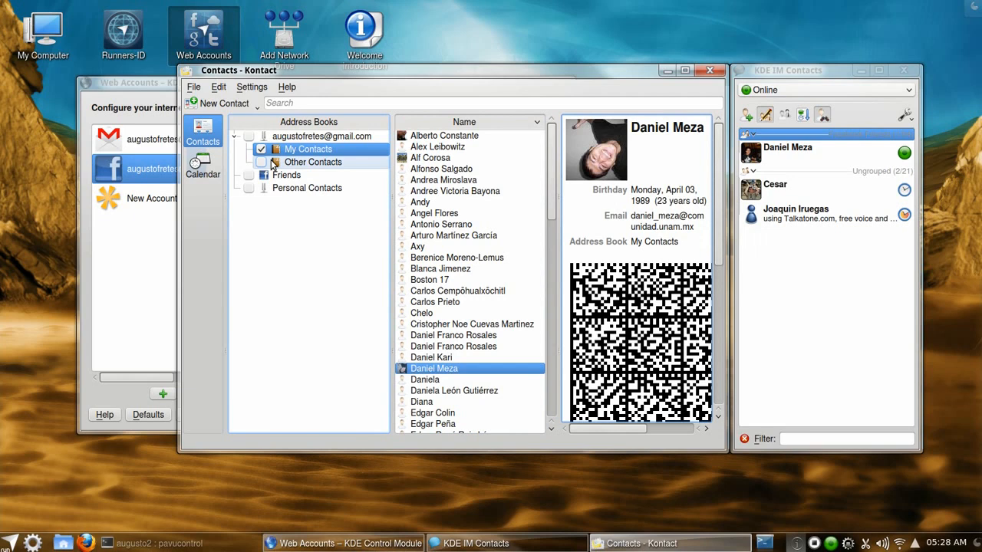
Switch to the Calendar and enable the Facebook Events and The Verge Events calendars
left_click(202, 161)
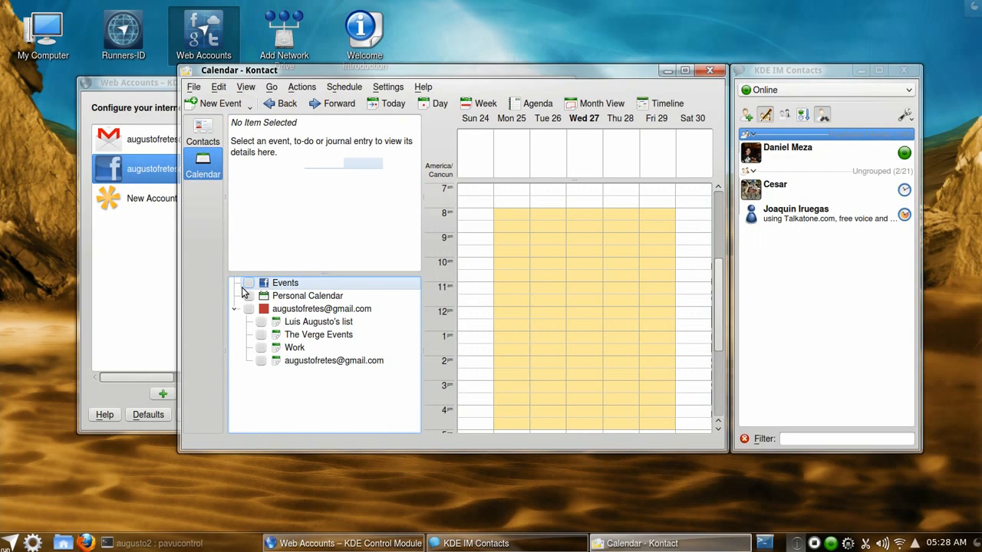
left_click(248, 282)
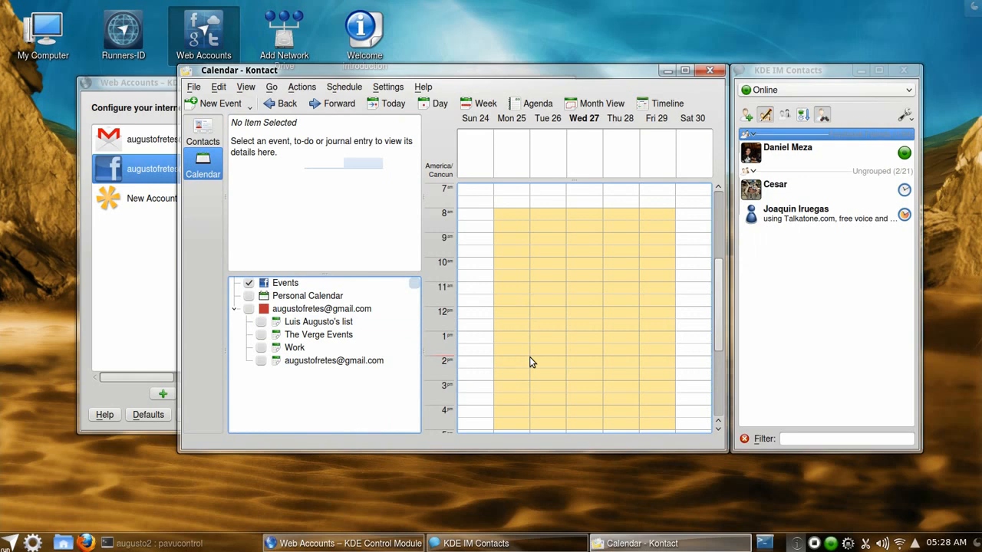
mouse_move(509, 356)
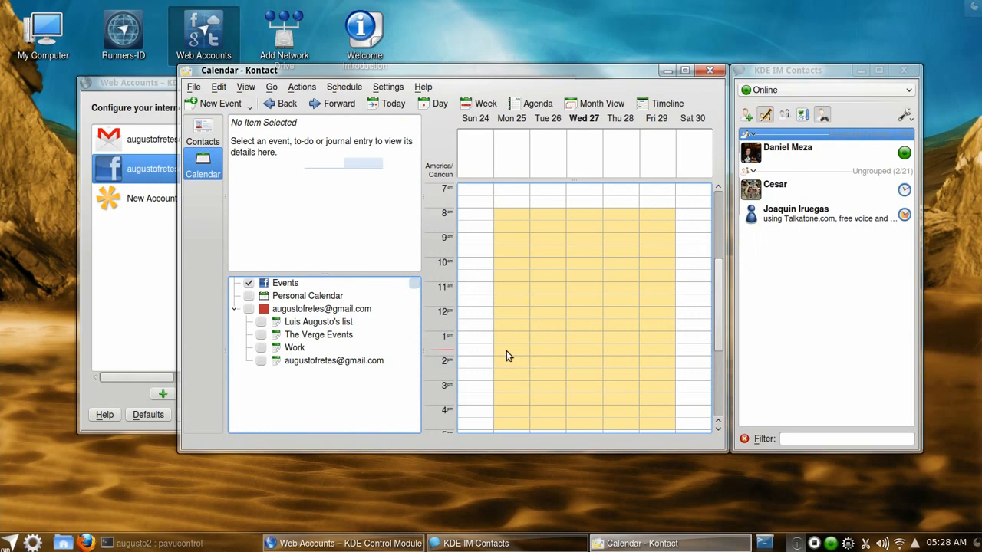
mouse_move(425, 350)
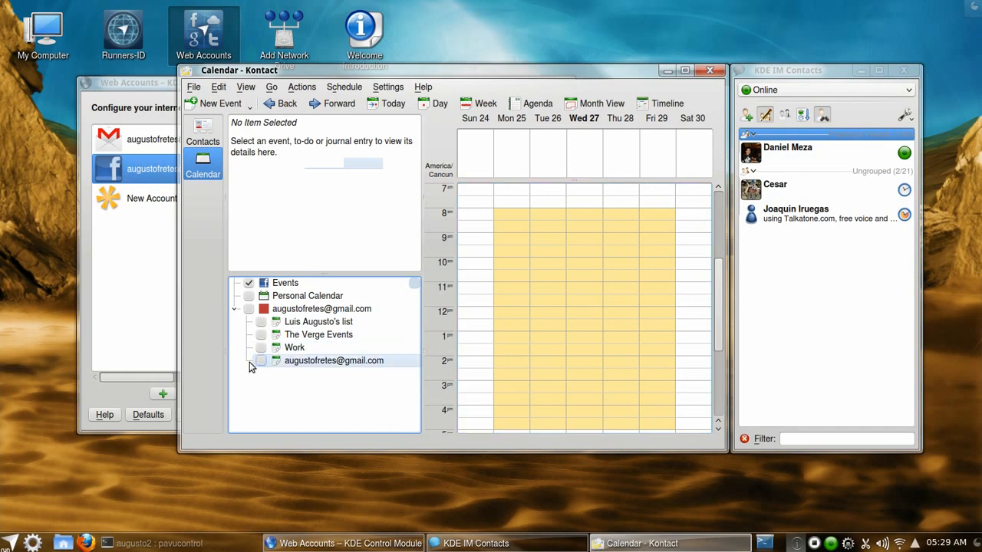
left_click(260, 336)
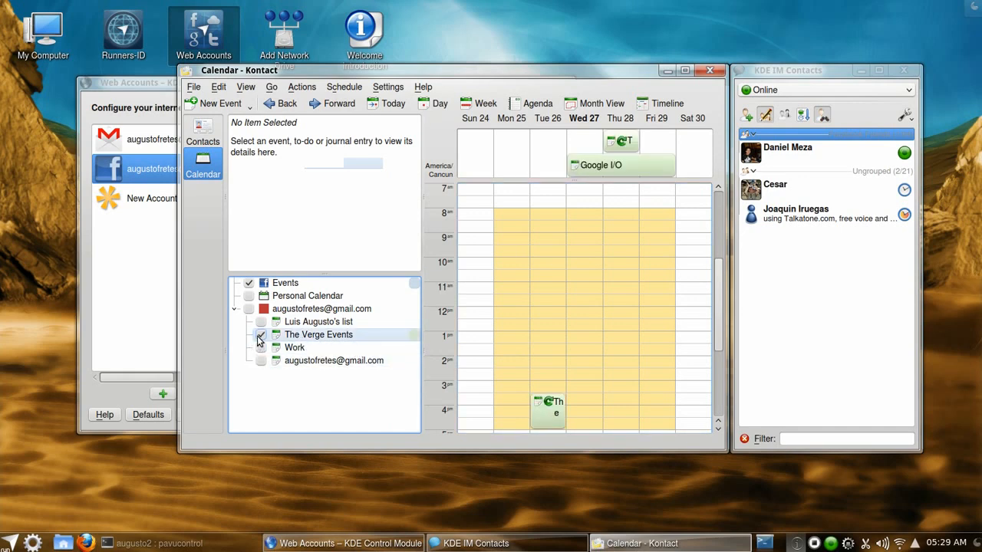
left_click(261, 335)
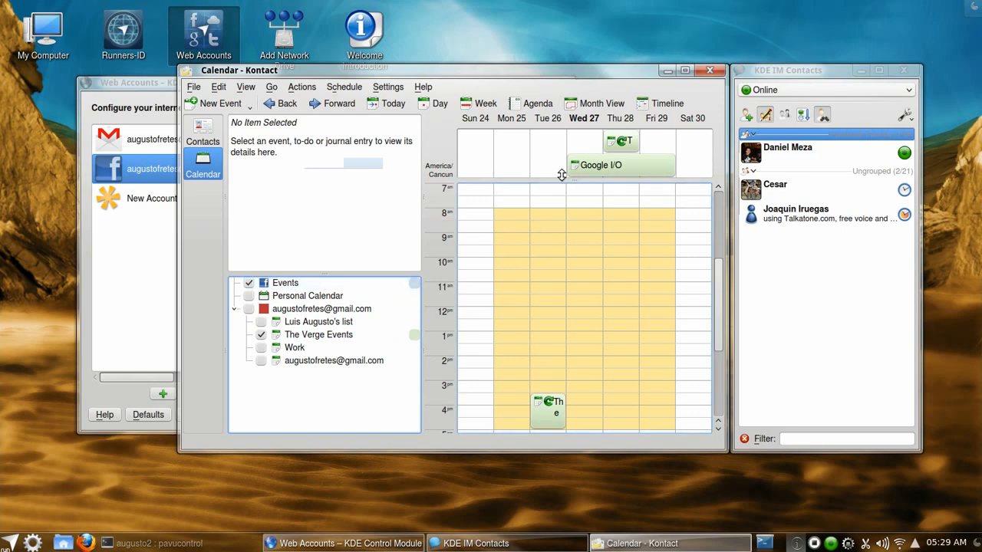
mouse_move(601, 165)
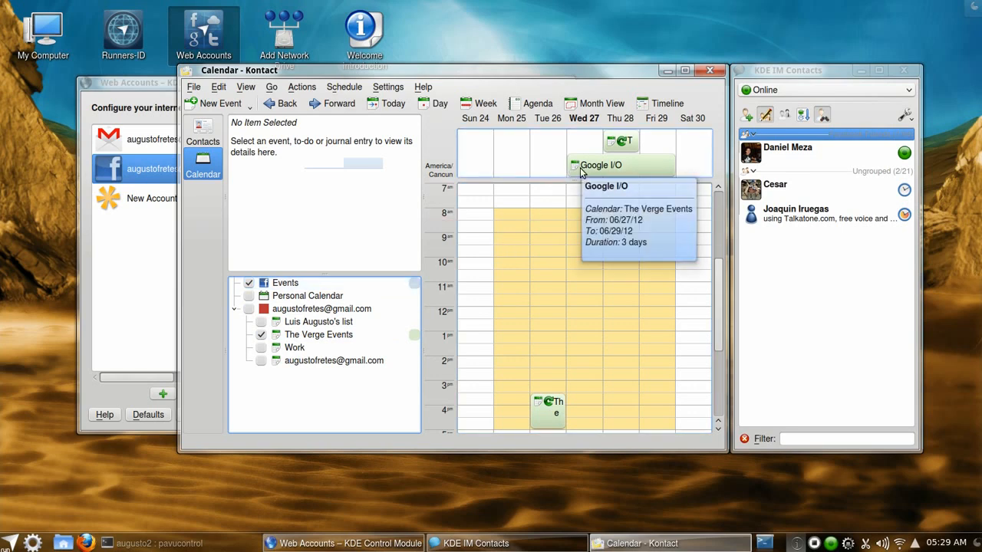
mouse_move(581, 90)
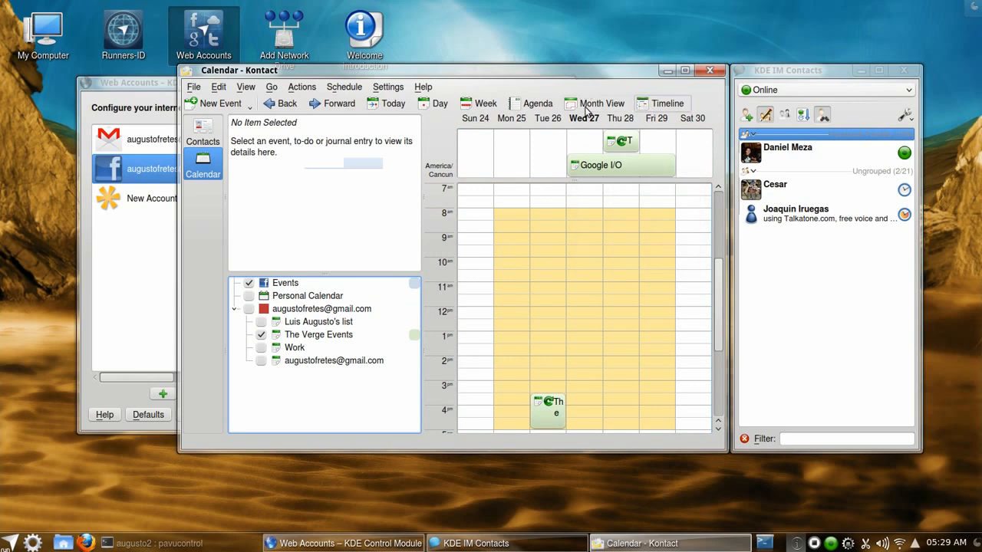
Switch to Month View for June 2012 and enable the Gmail main calendar
left_click(601, 103)
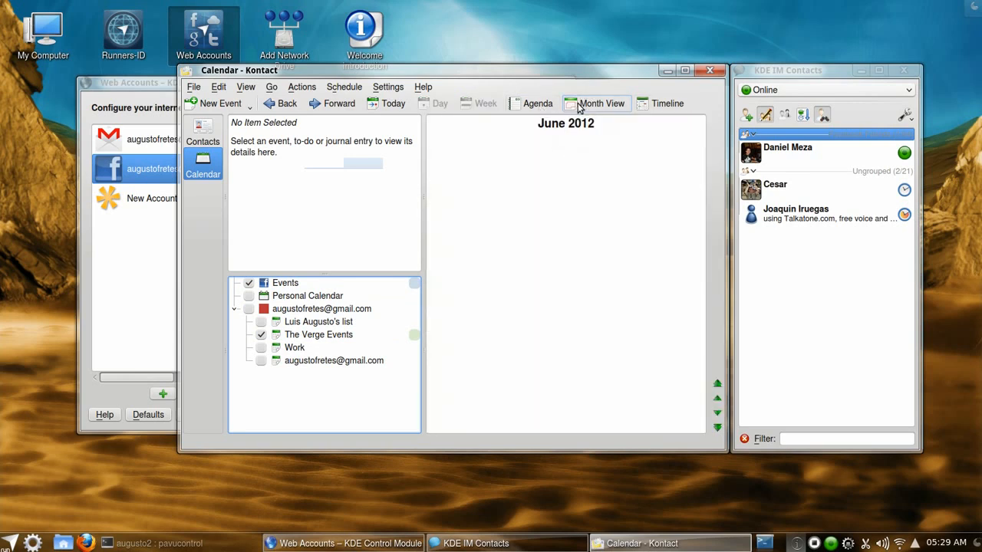
left_click(601, 103)
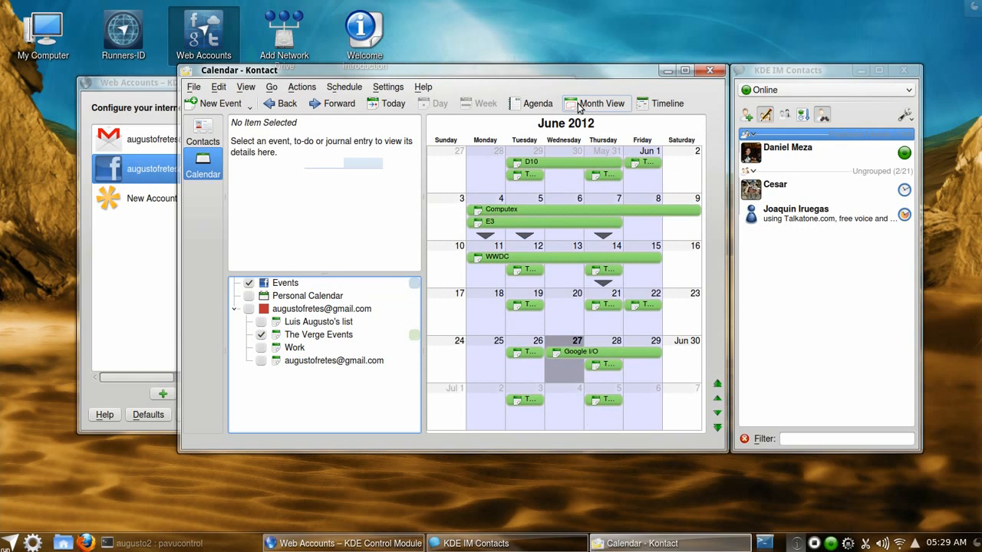
mouse_move(537, 195)
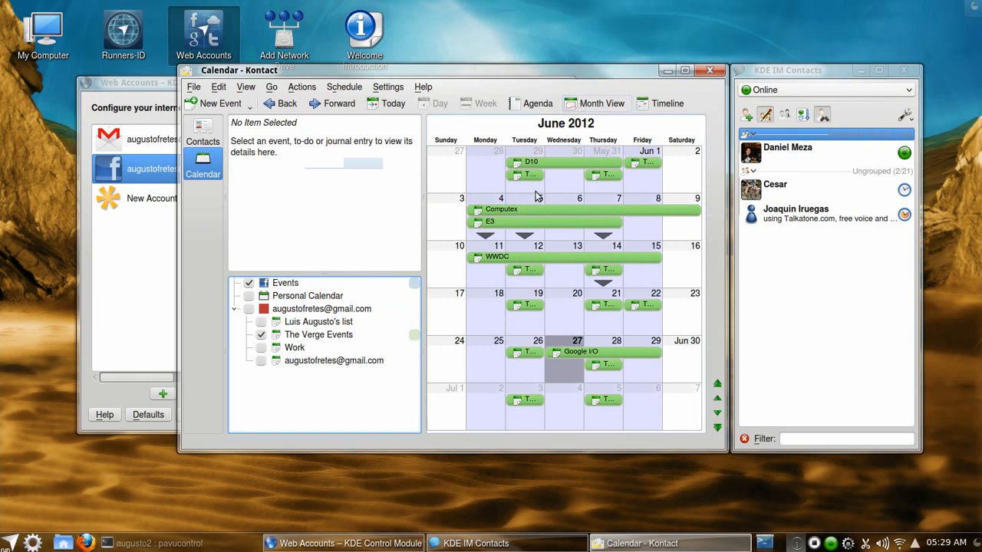
mouse_move(522, 210)
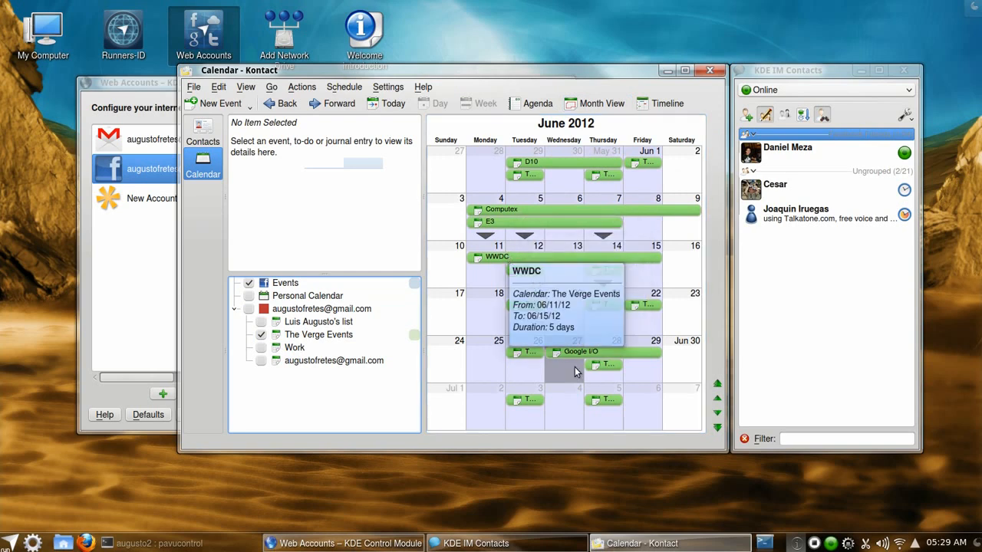
mouse_move(526, 354)
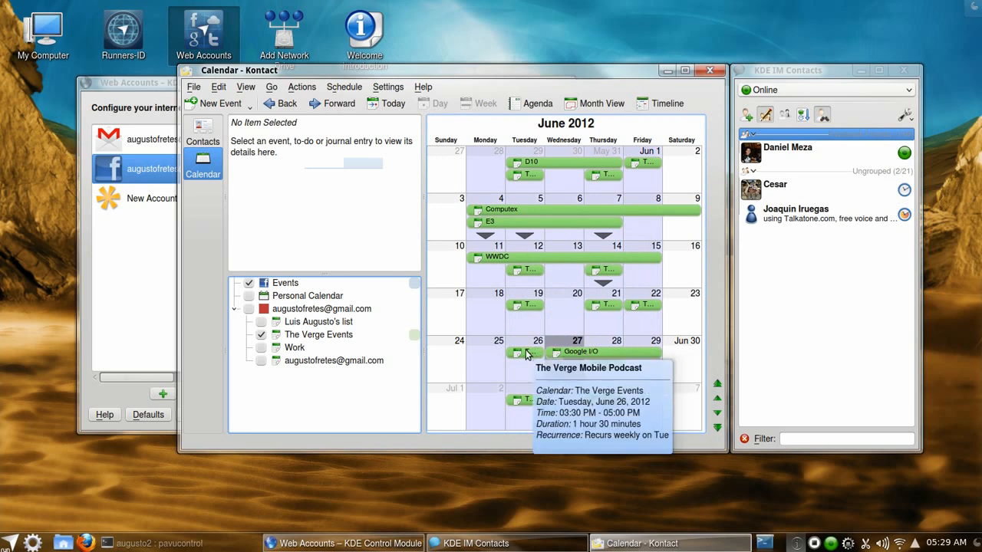
mouse_move(373, 376)
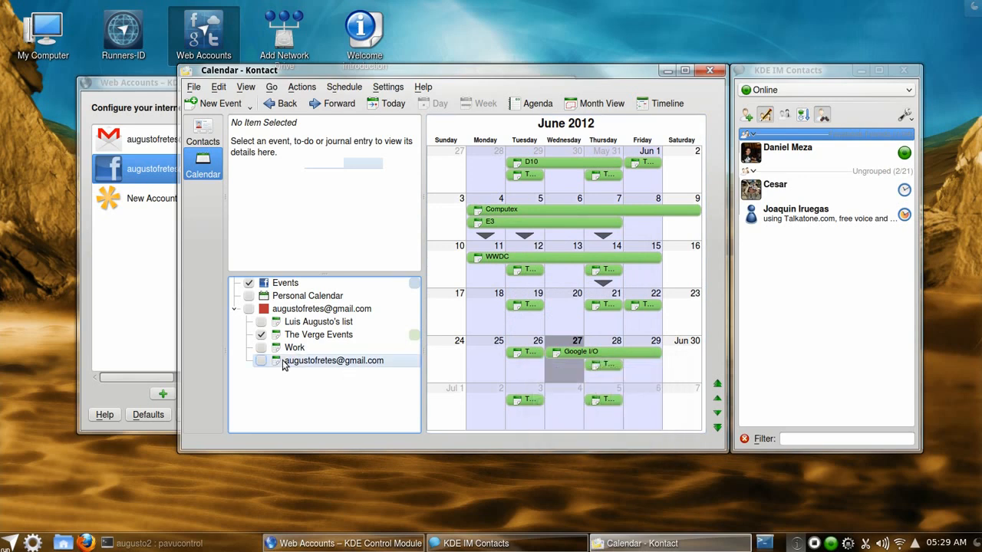
mouse_move(279, 364)
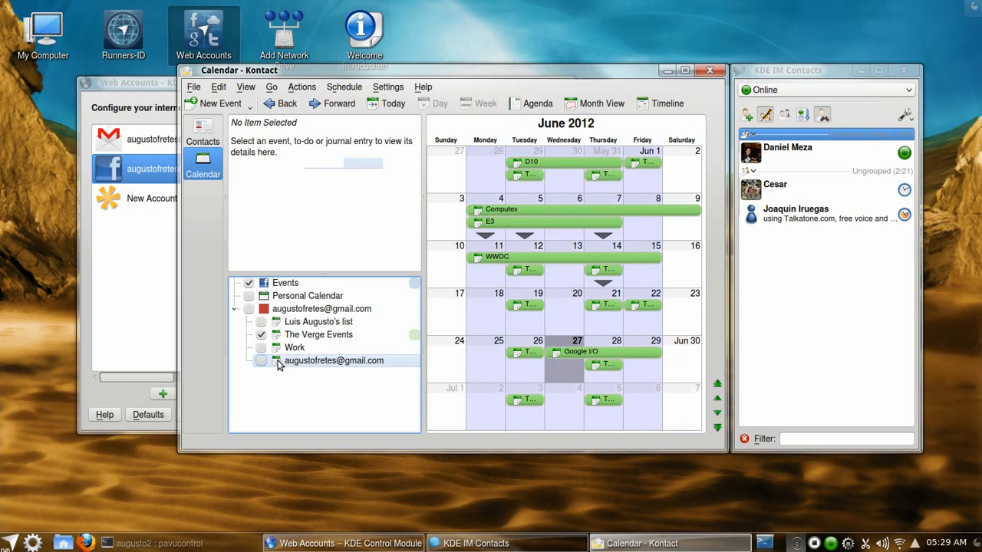
left_click(261, 360)
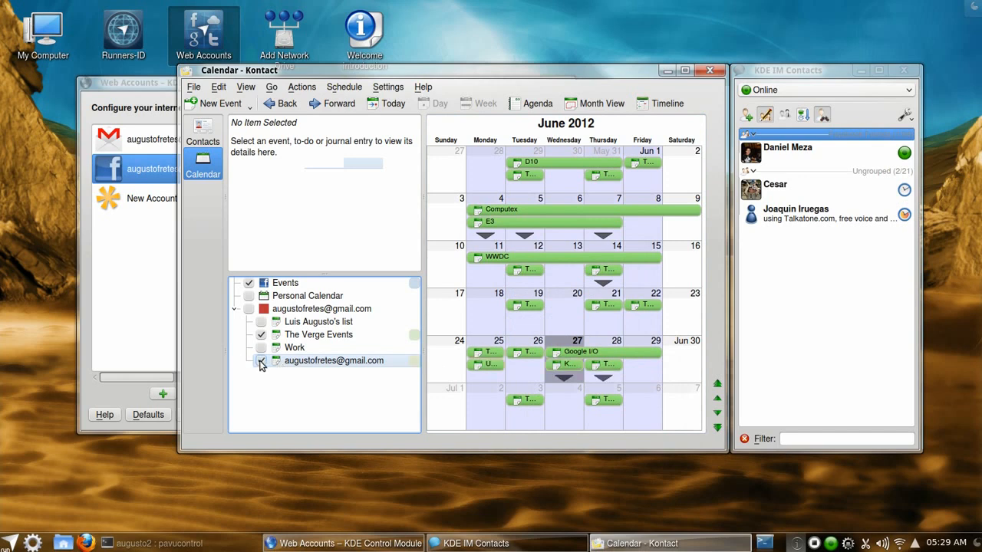
left_click(261, 361)
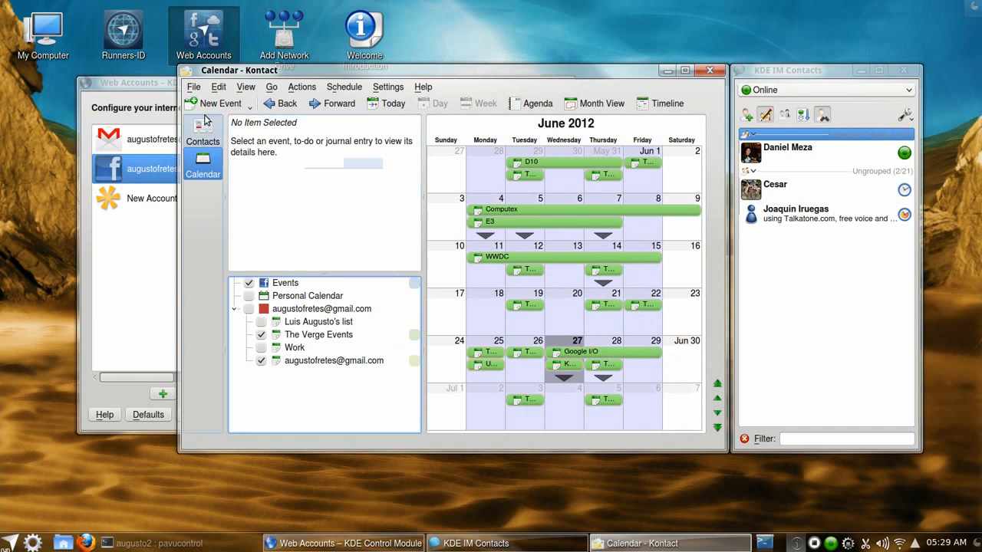
Start a new event in the Google main calendar with start date August 8
left_click(220, 104)
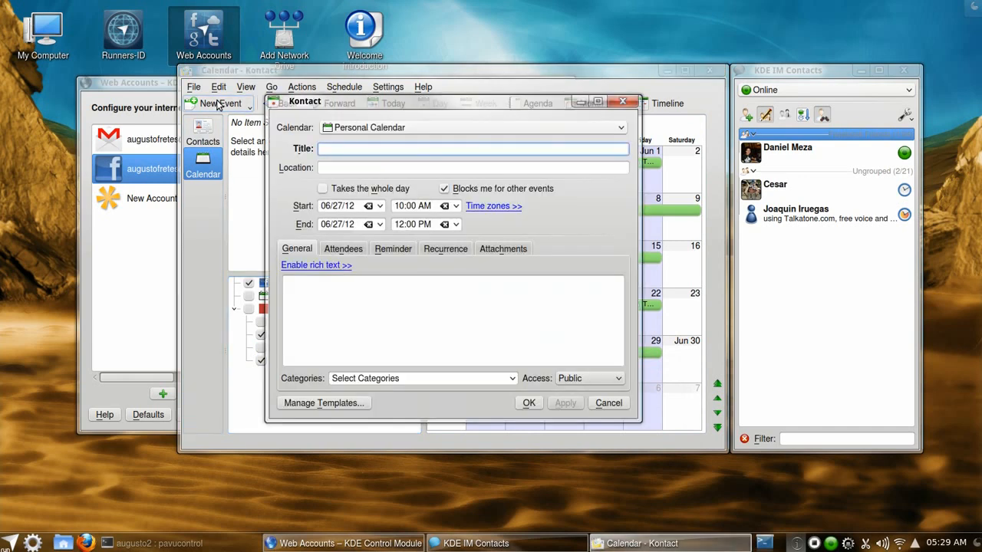
left_click(622, 128)
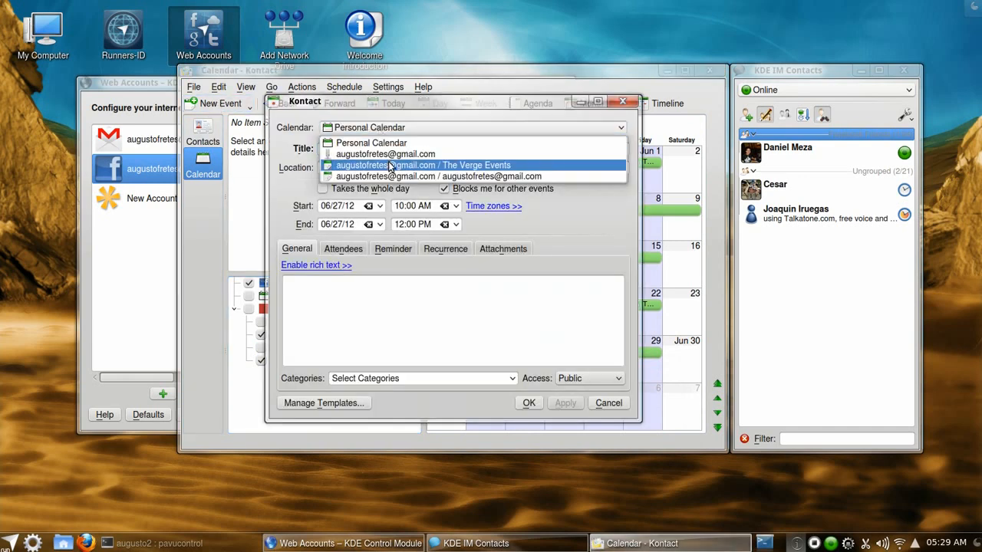
left_click(441, 177)
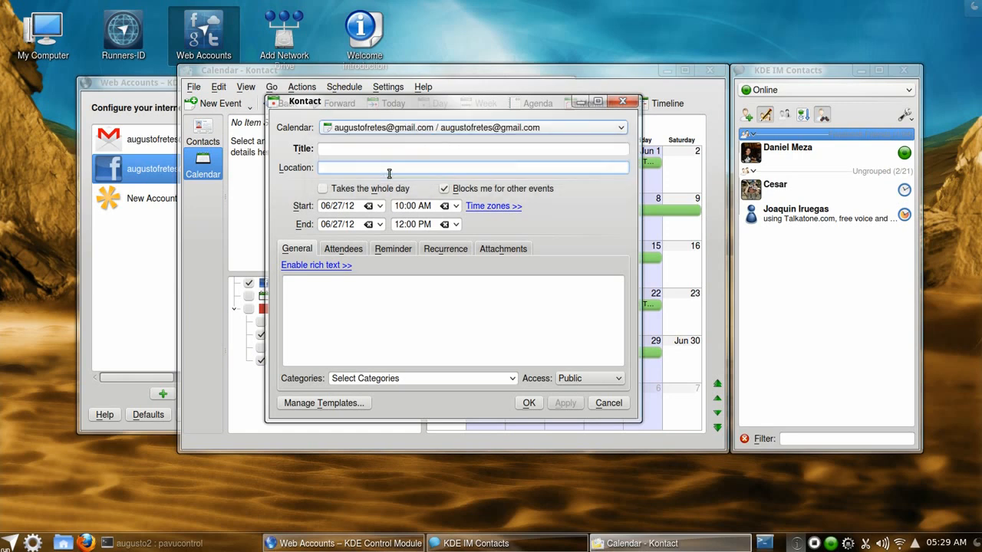
mouse_move(367, 160)
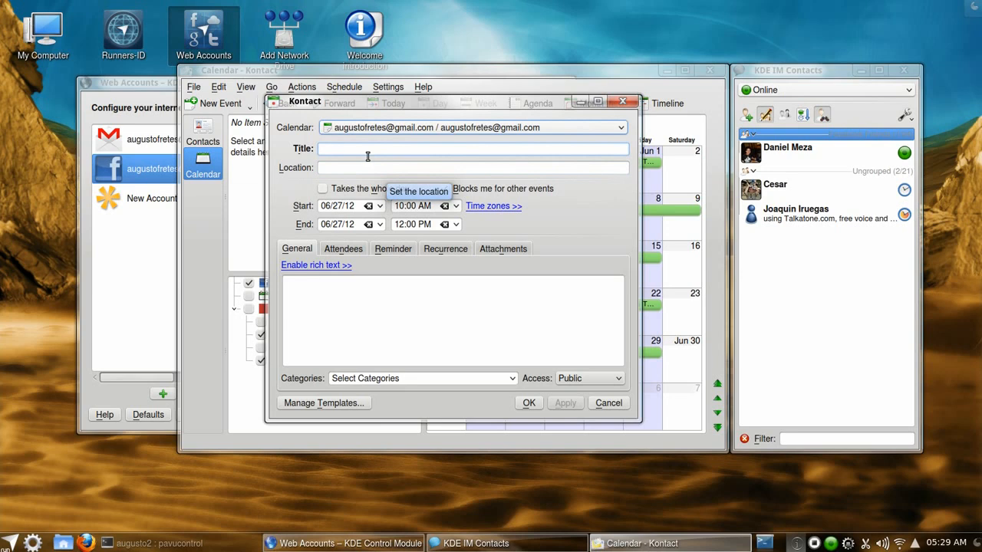
left_click(444, 188)
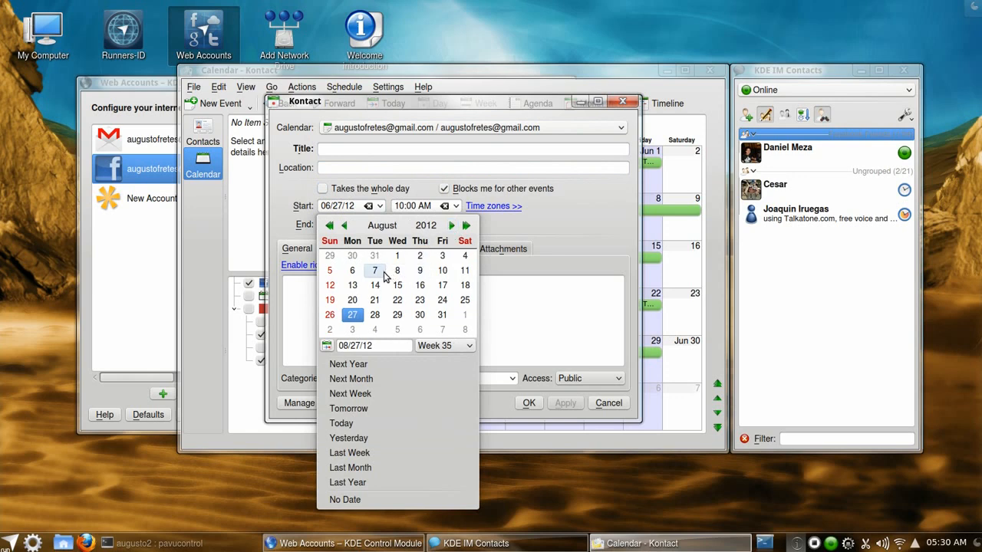
mouse_move(398, 270)
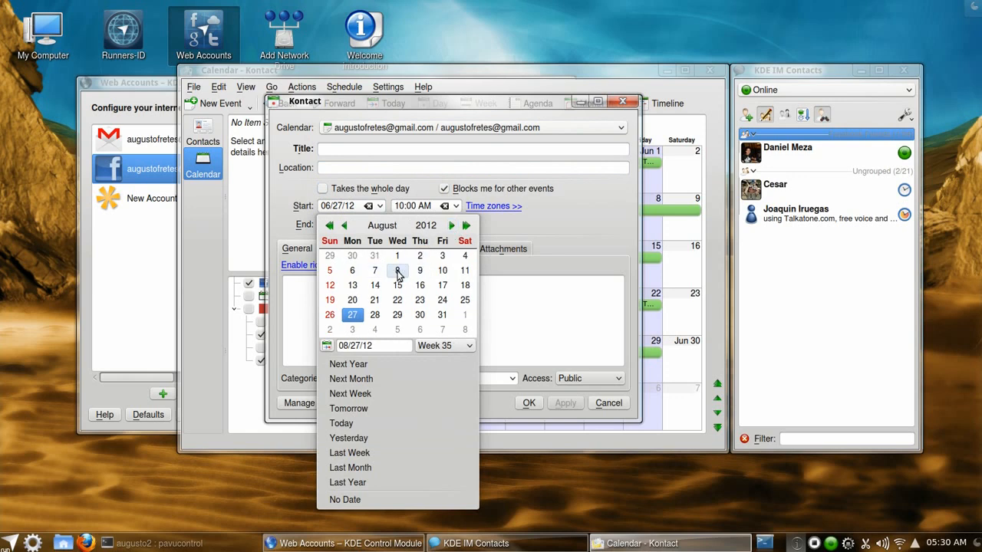
left_click(397, 270)
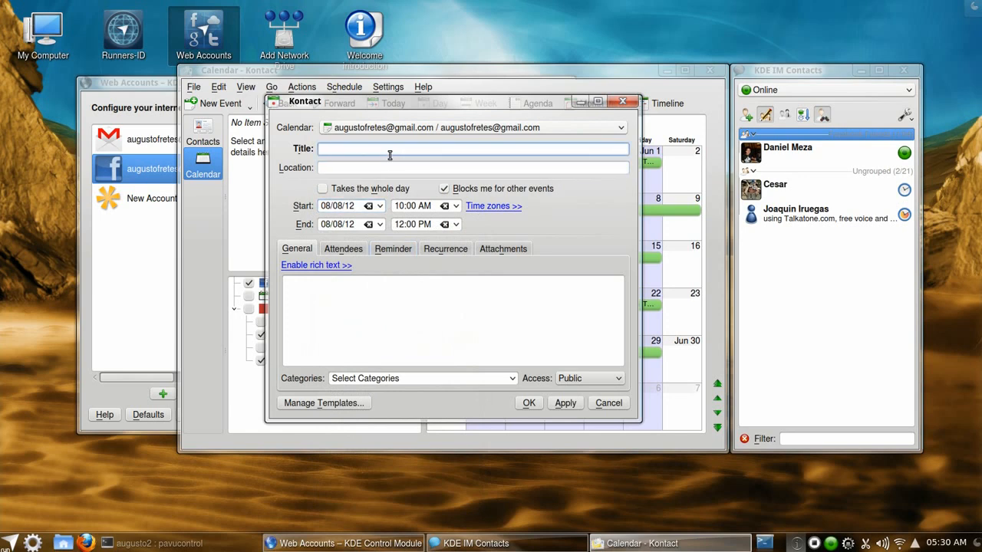
Title the event 'Curiosity's landing' and save it
type("Curio")
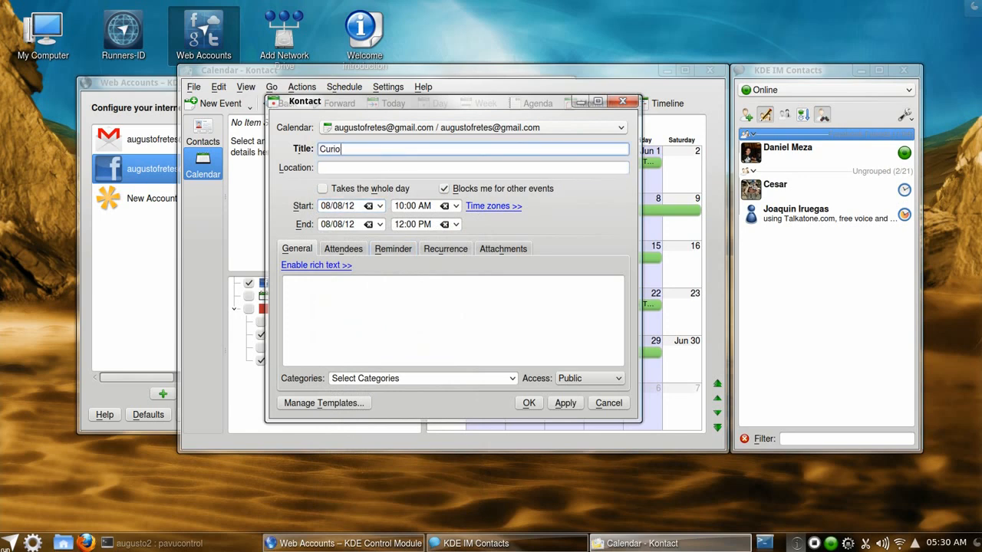
type("sity's land")
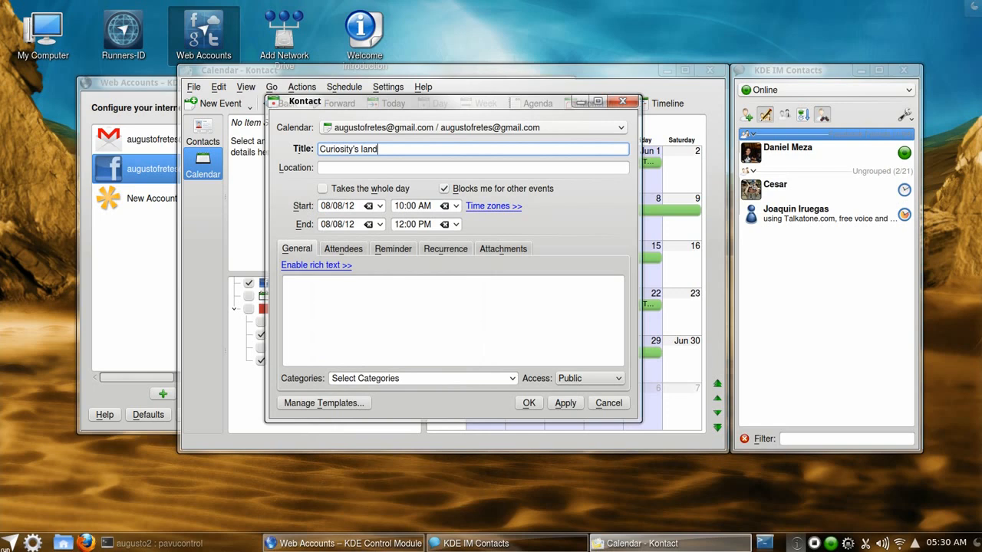
type("ing")
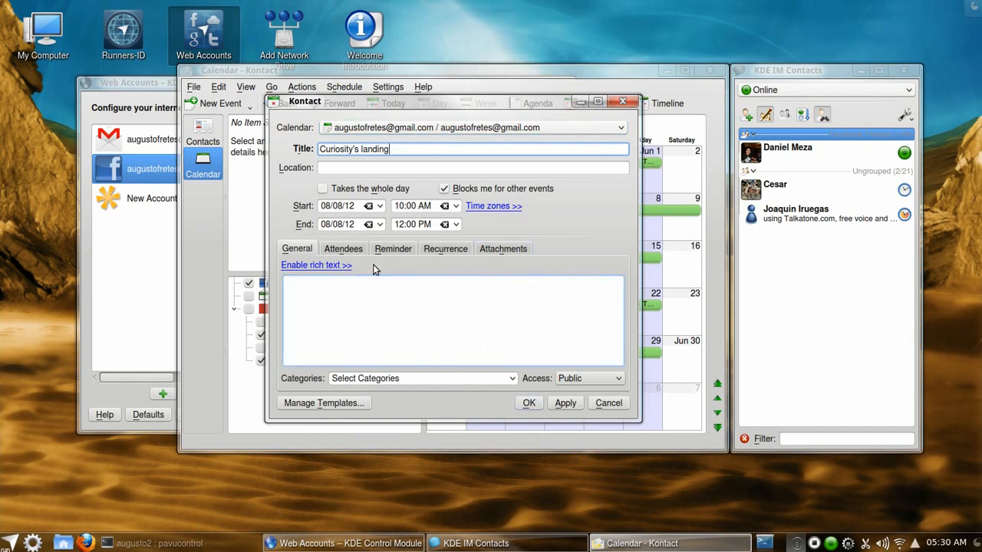
mouse_move(563, 341)
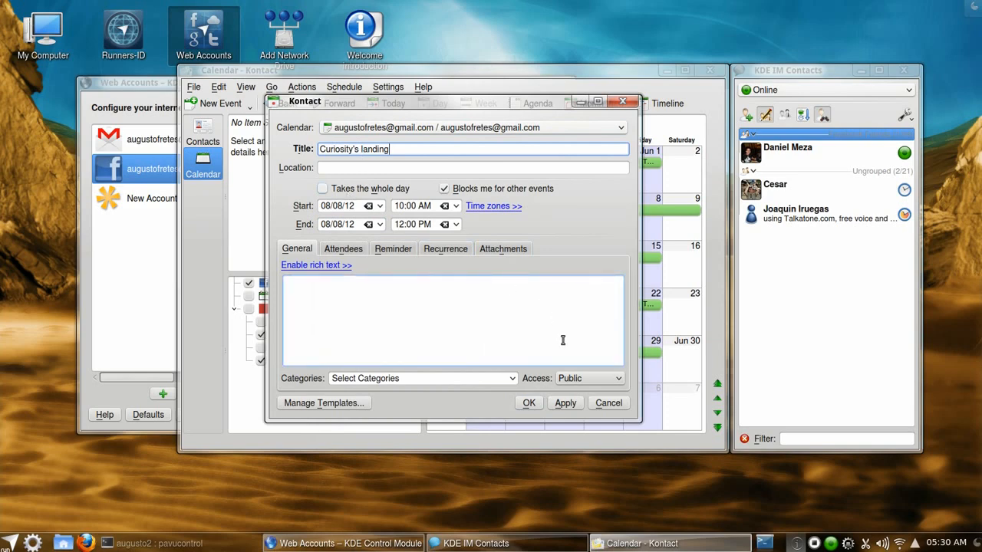
mouse_move(565, 403)
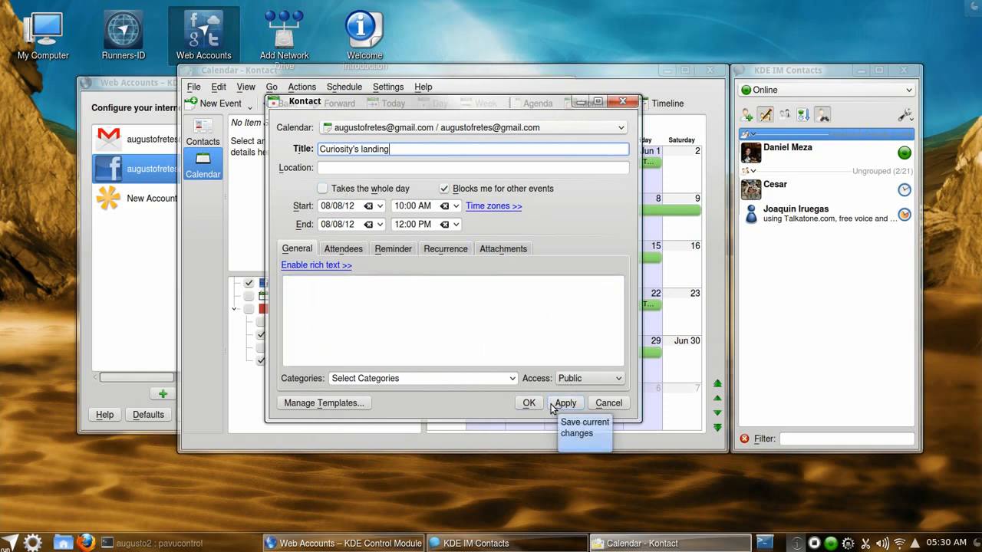
left_click(528, 403)
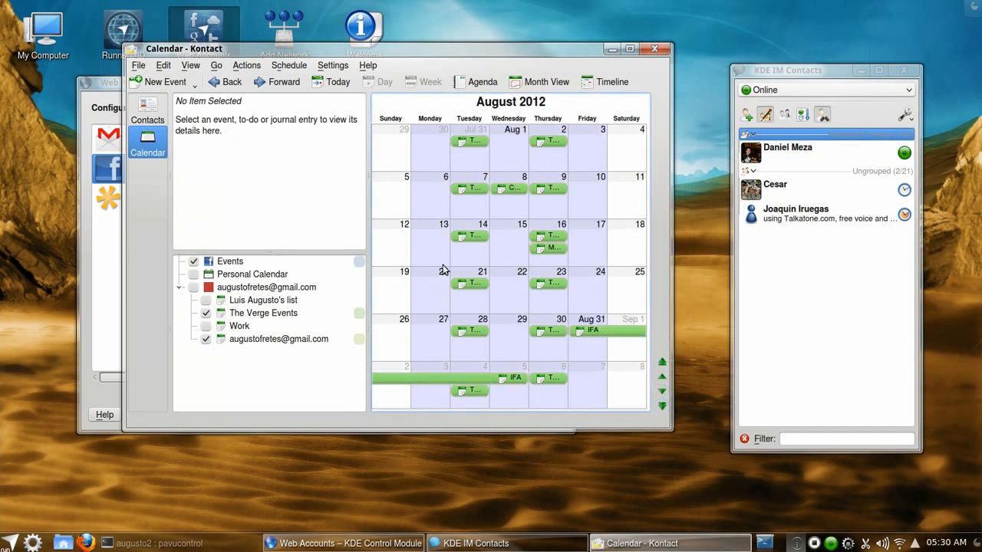
mouse_move(482, 198)
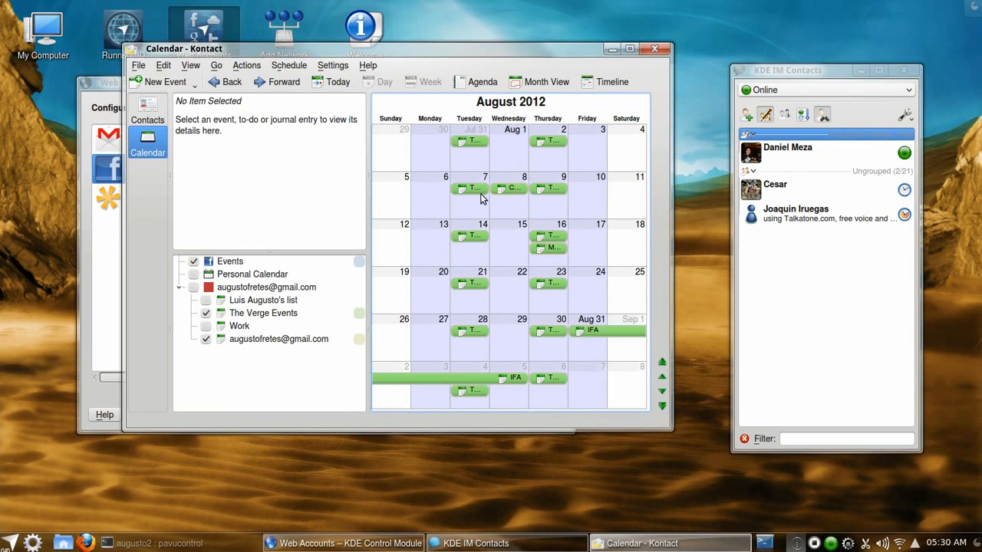
mouse_move(508, 189)
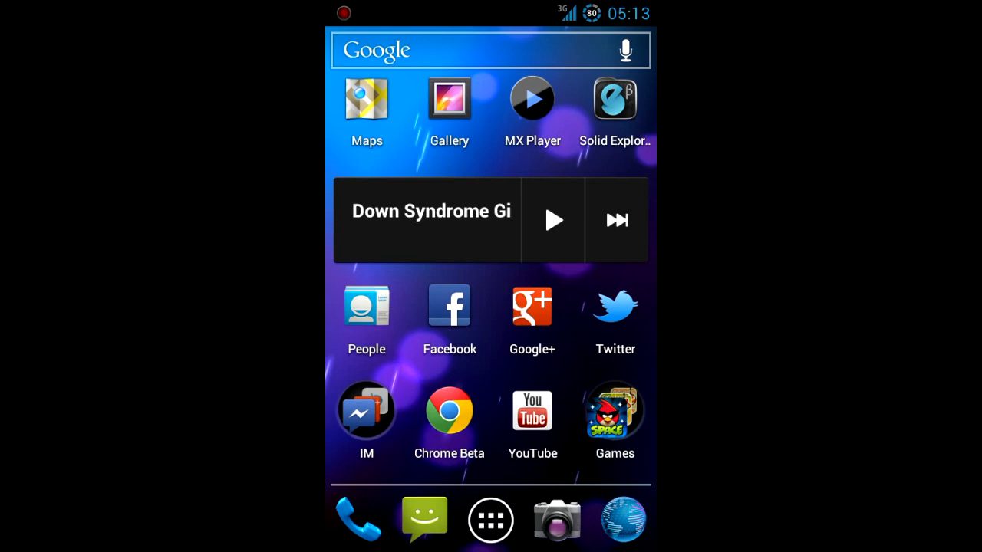
left_click(366, 306)
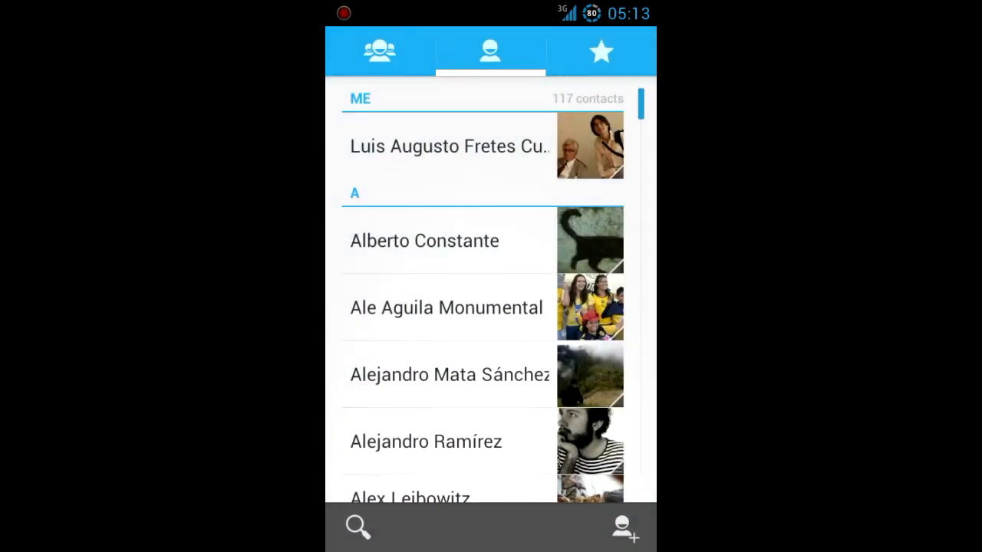
left_click(357, 527)
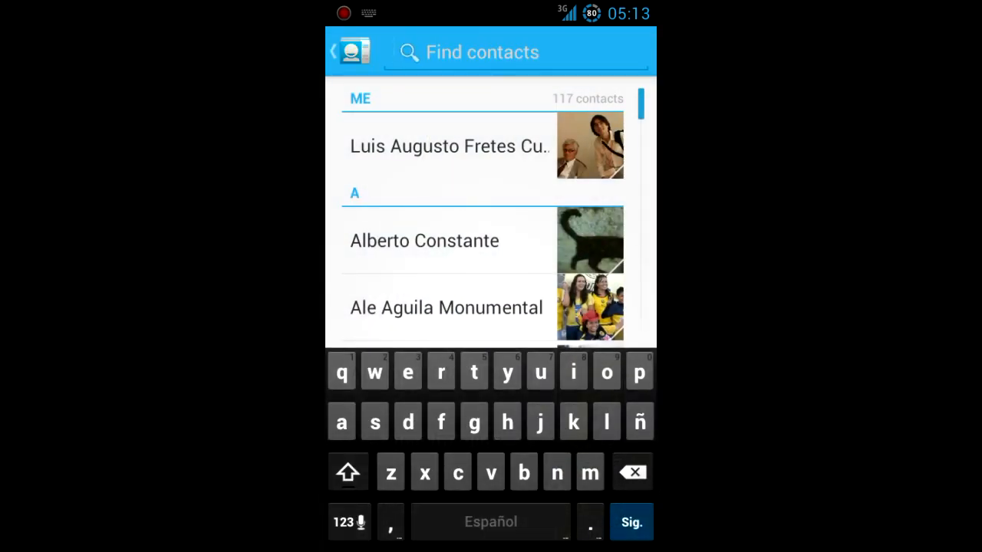
type("dani")
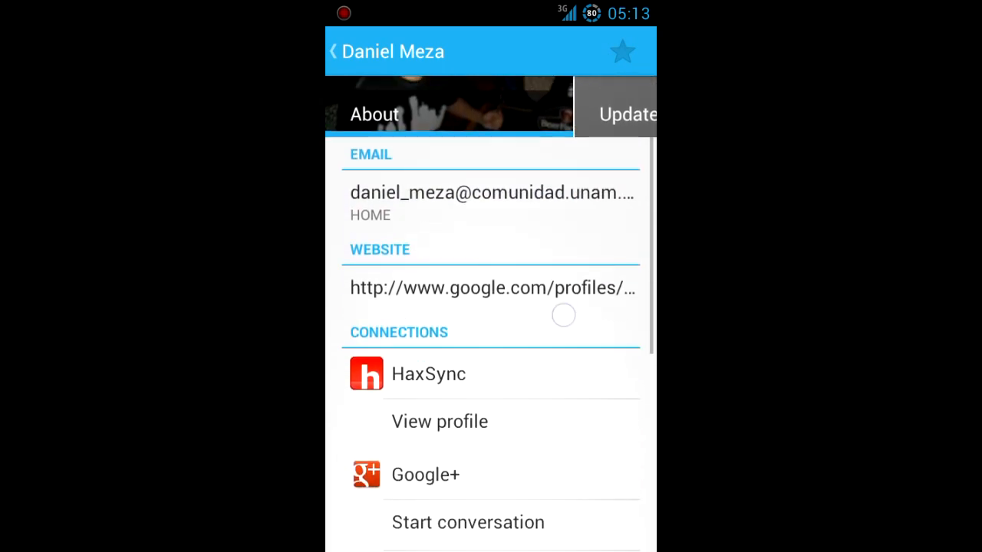
scroll("down", 3)
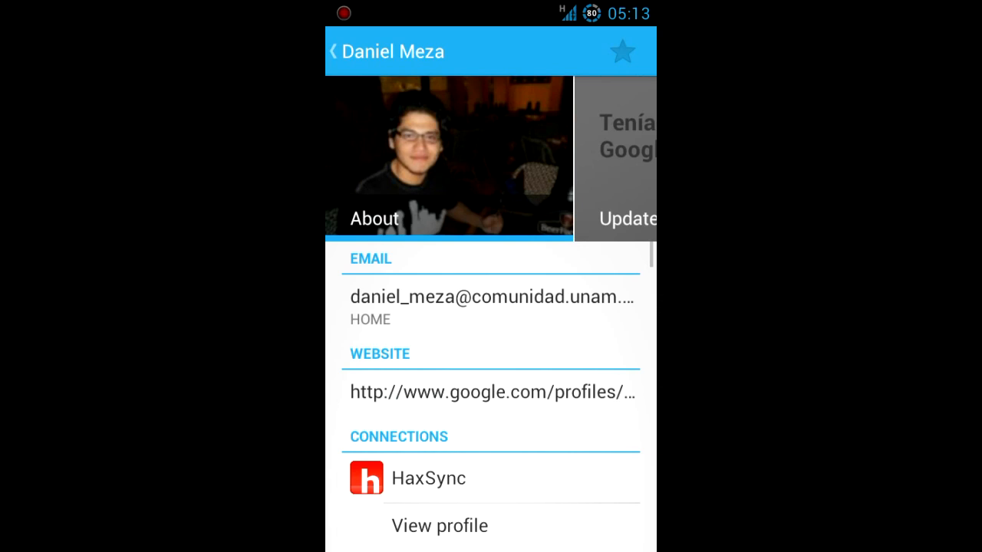